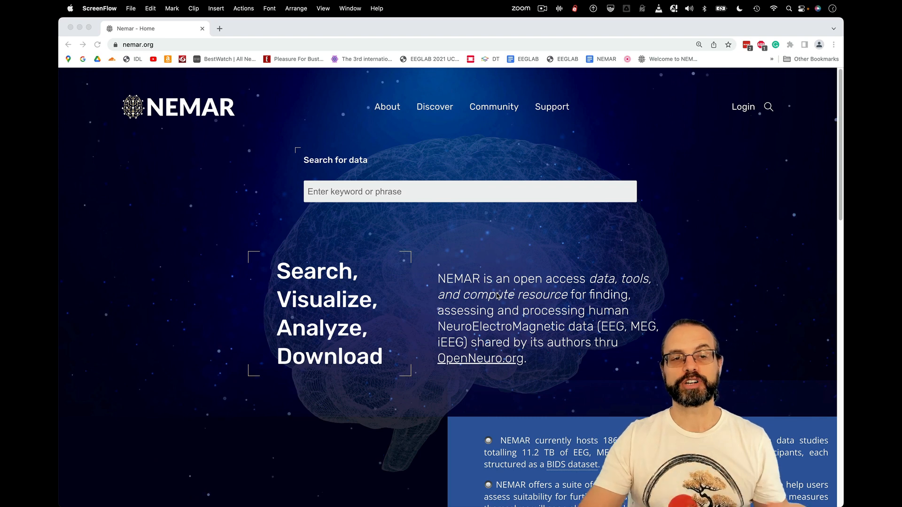
mouse_move(391, 270)
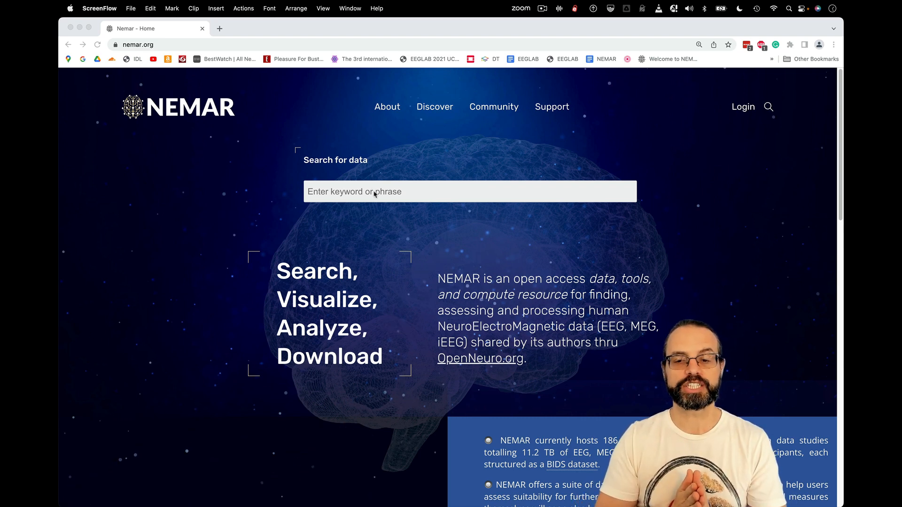
- Search NEMAR for ds002718 to list the Face processing EEG dataset
double_click(326, 299)
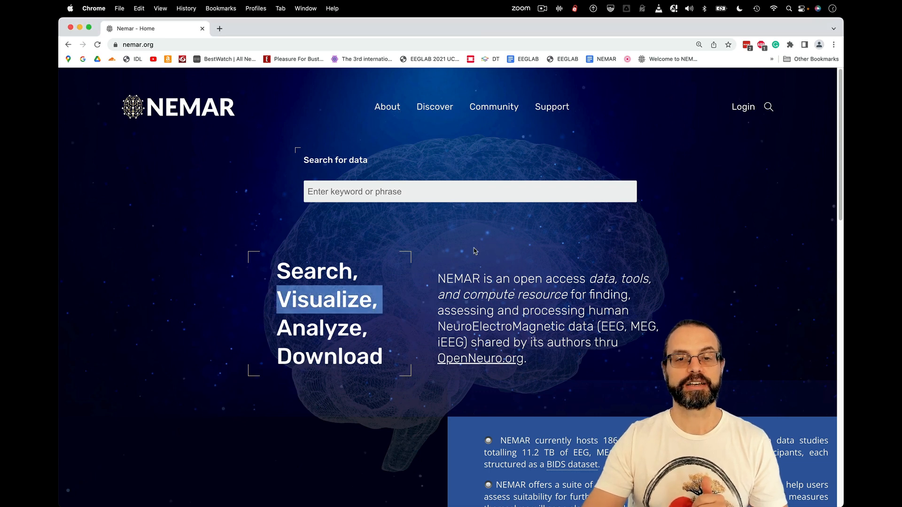
left_click(468, 192)
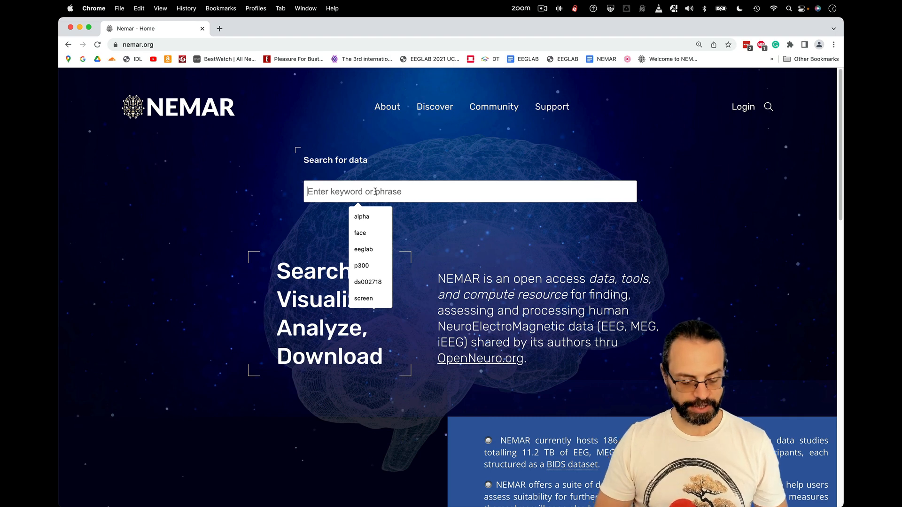
type("ds00271")
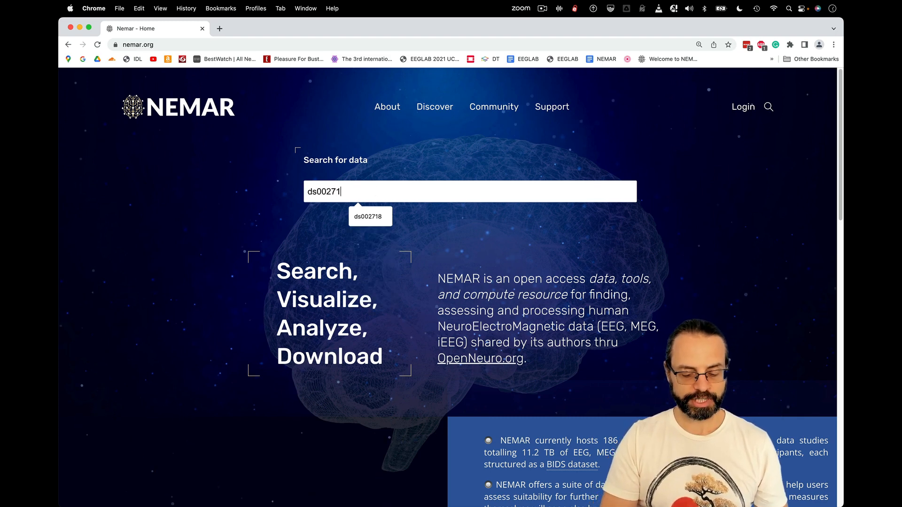
left_click(368, 216)
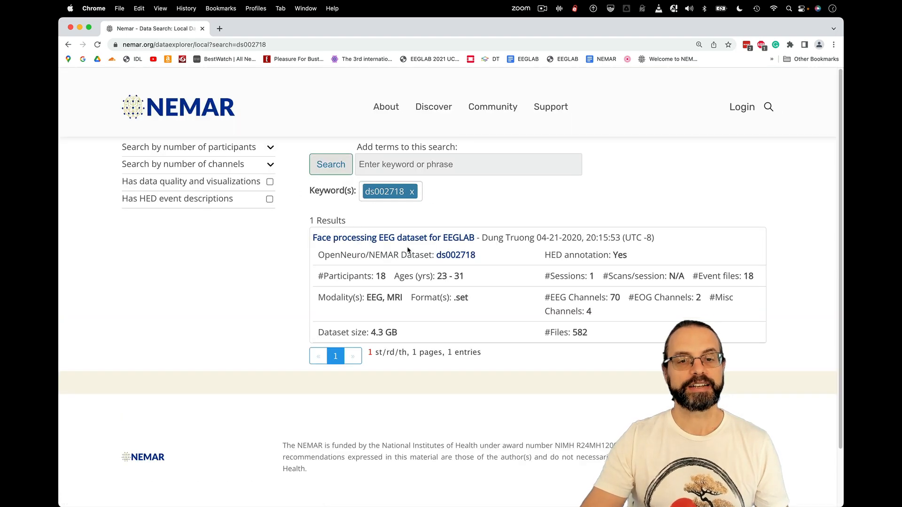
mouse_move(409, 245)
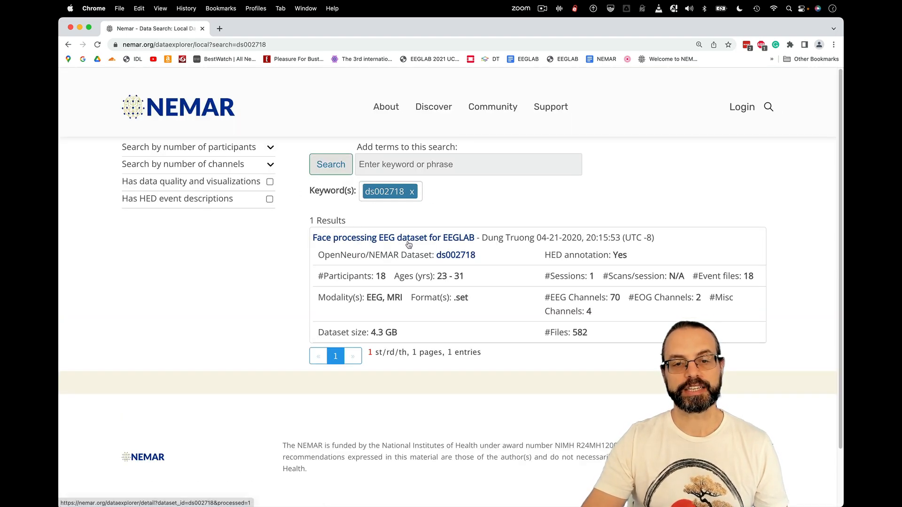
- Open the Face processing EEG dataset page and expand sub-002's eeg folder
left_click(393, 238)
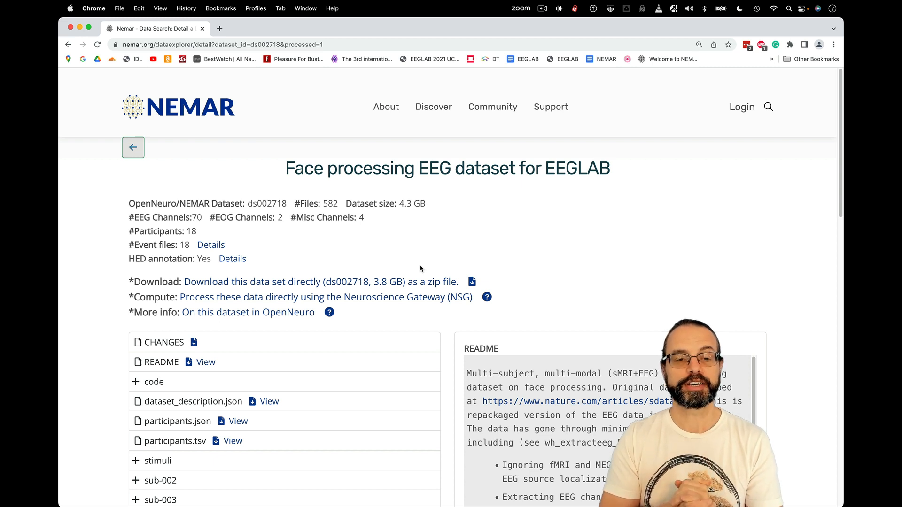
mouse_move(404, 242)
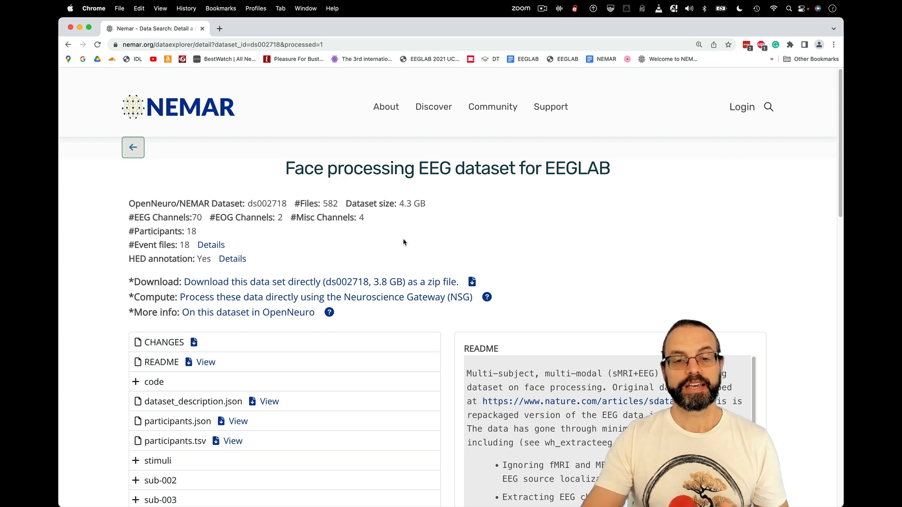
scroll("down", 3)
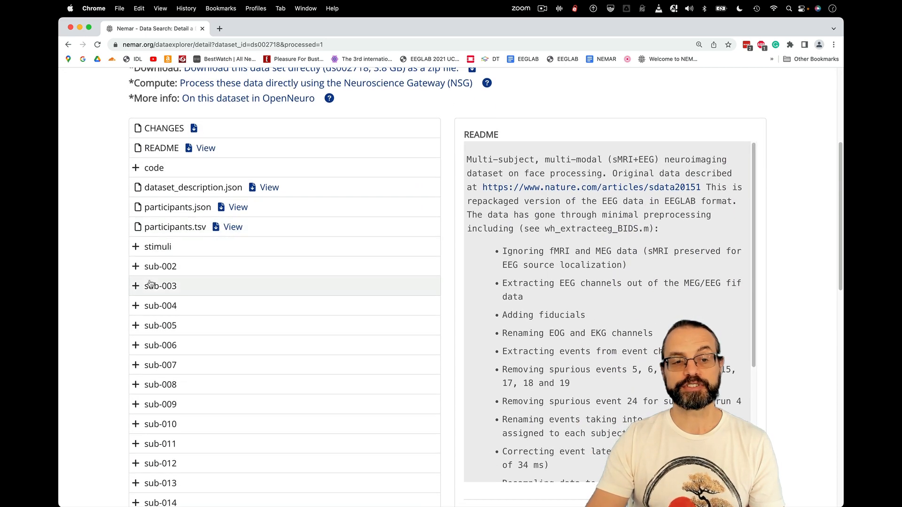
scroll("down", 3)
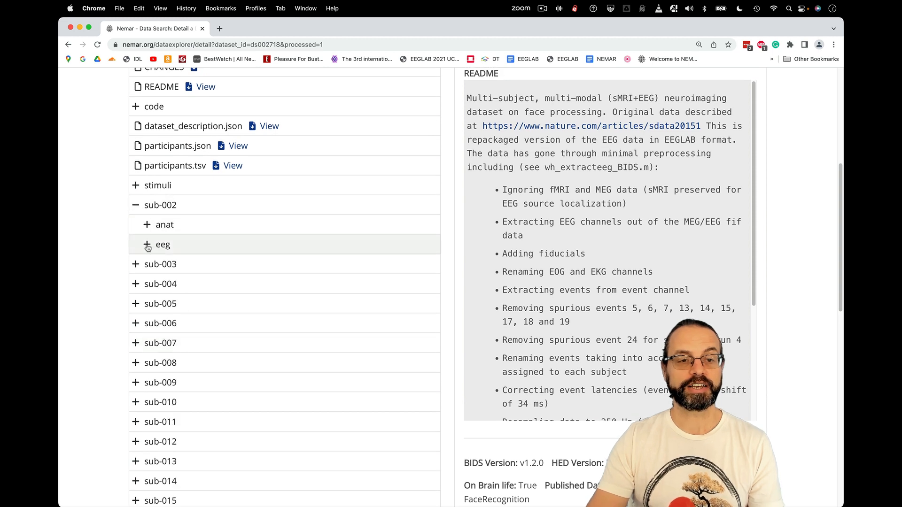
left_click(148, 244)
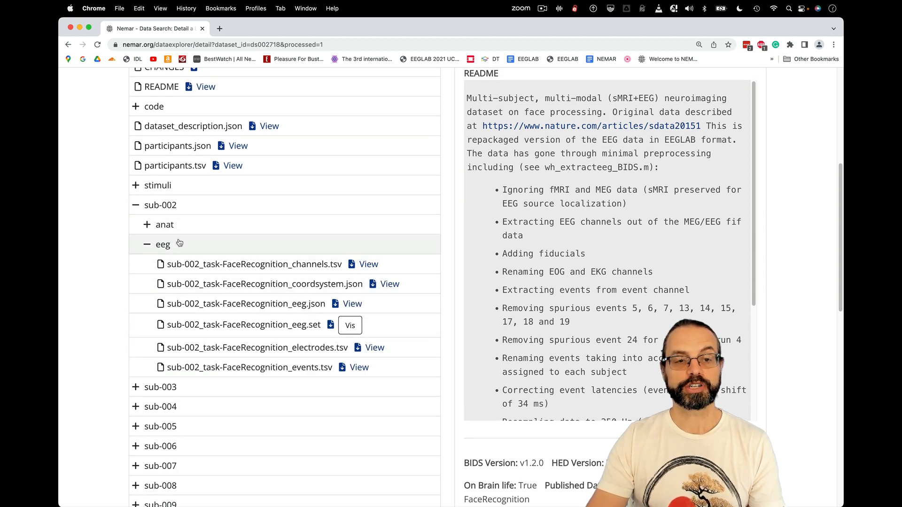
left_click(147, 244)
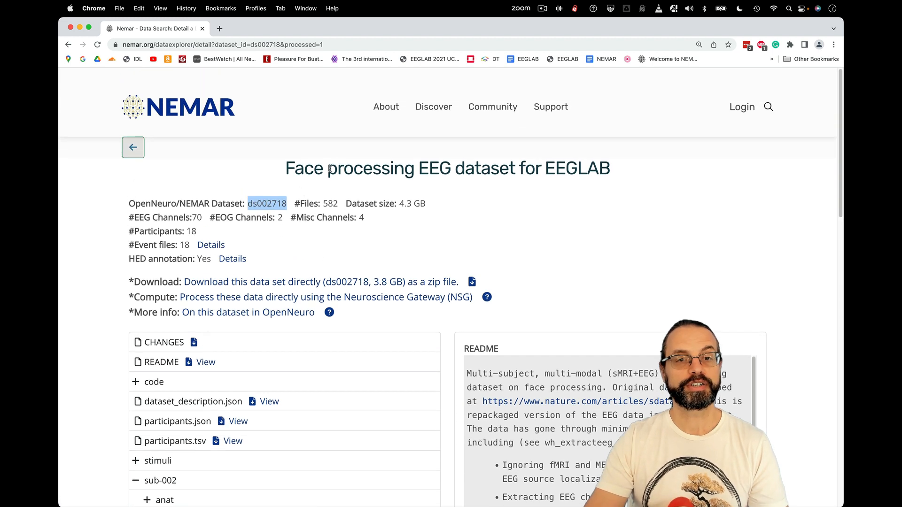
- Open the About > NEMAR and NSG guide page
left_click(385, 106)
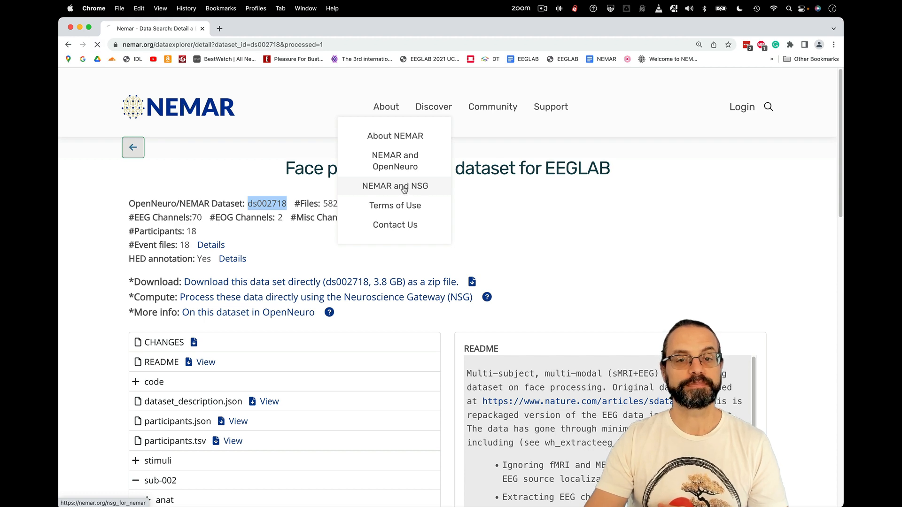
left_click(395, 186)
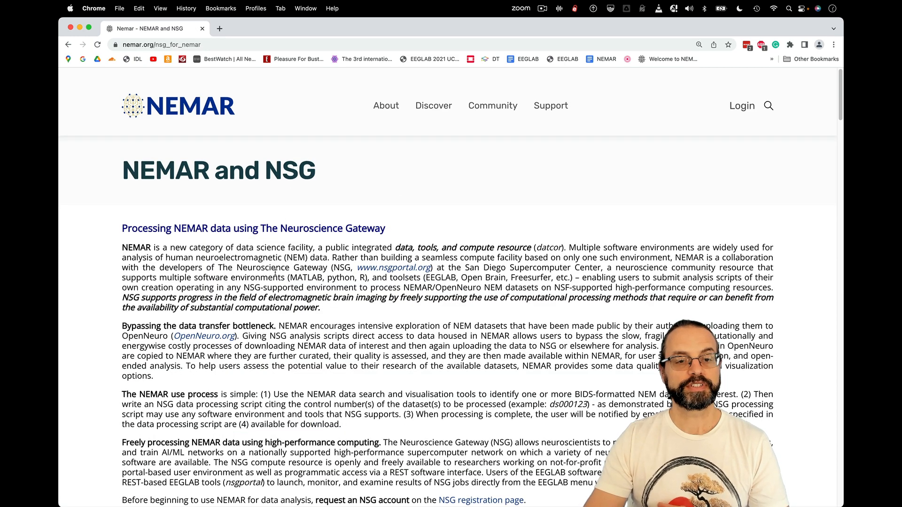
scroll("down", 3)
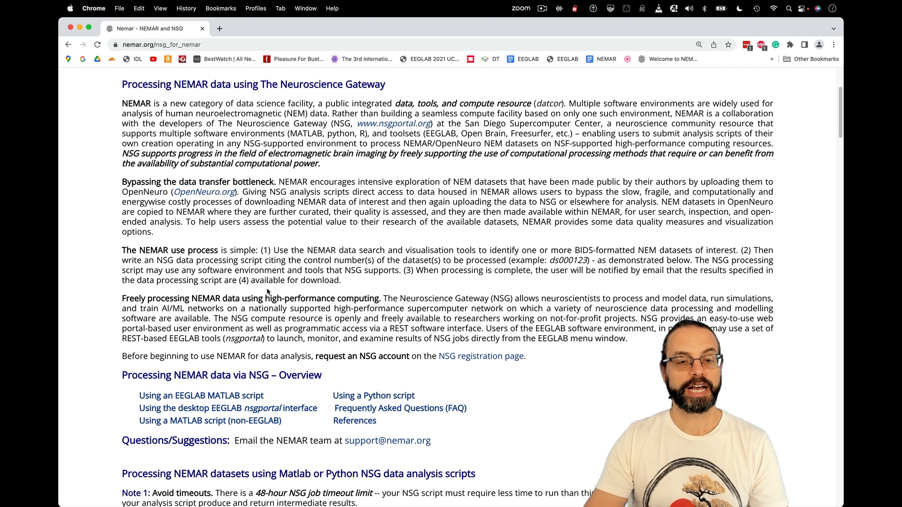
scroll("down", 3)
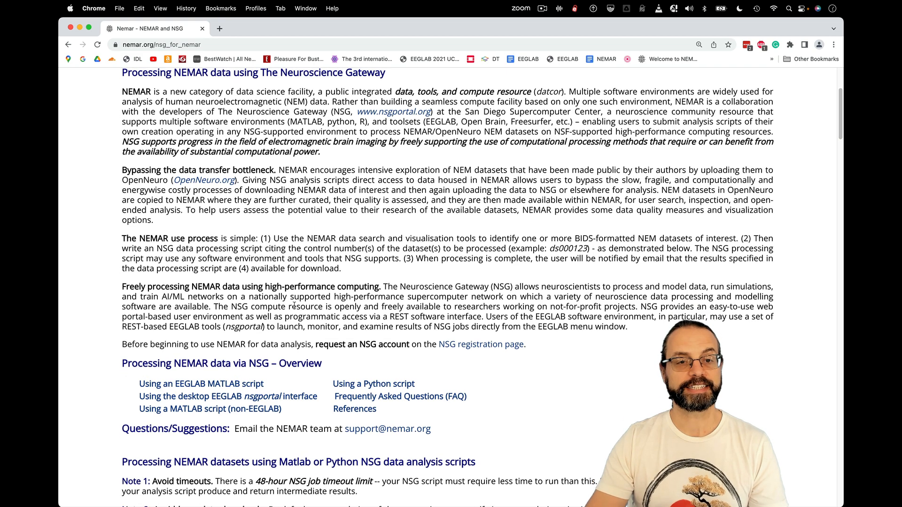
scroll("up", 3)
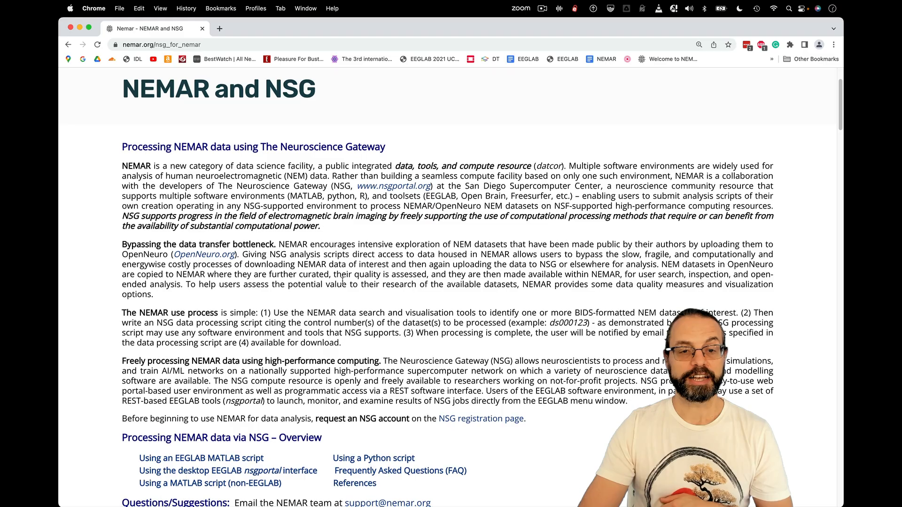
- Scroll down to the sample EEGLAB script and select its text
scroll("down", 3)
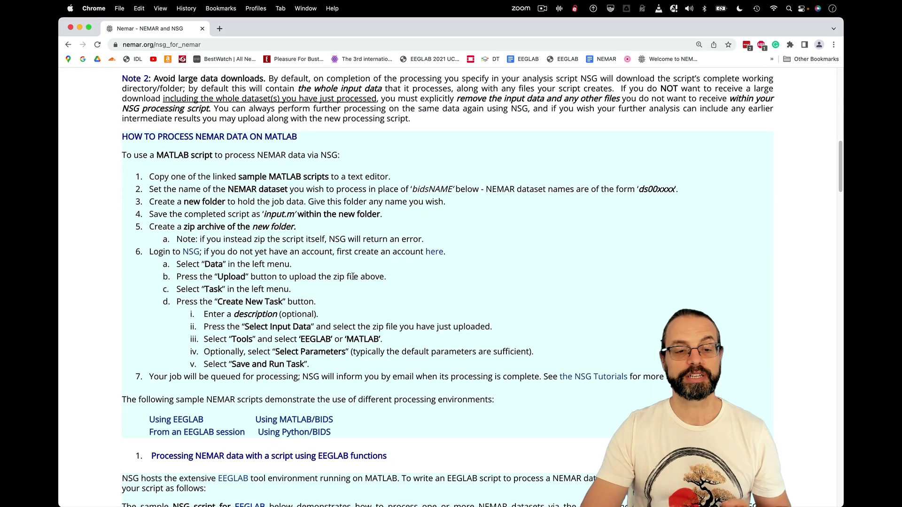
scroll("down", 3)
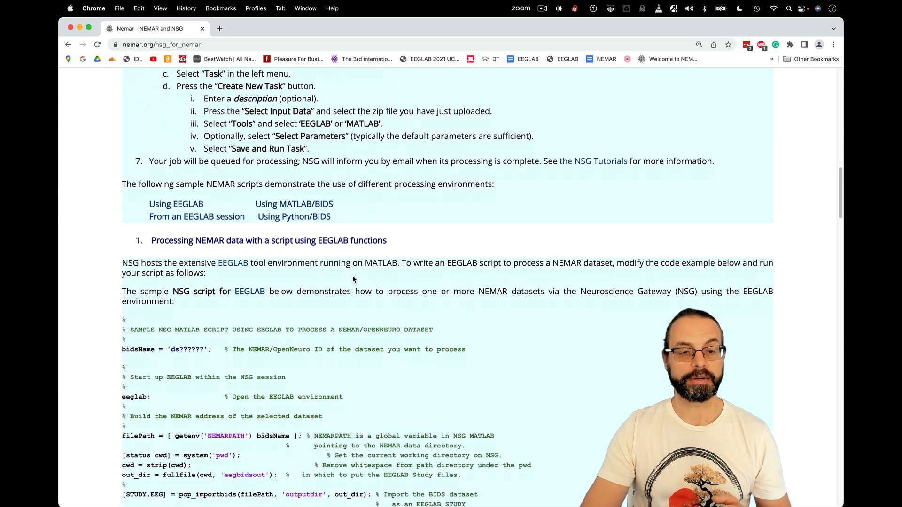
scroll("down", 3)
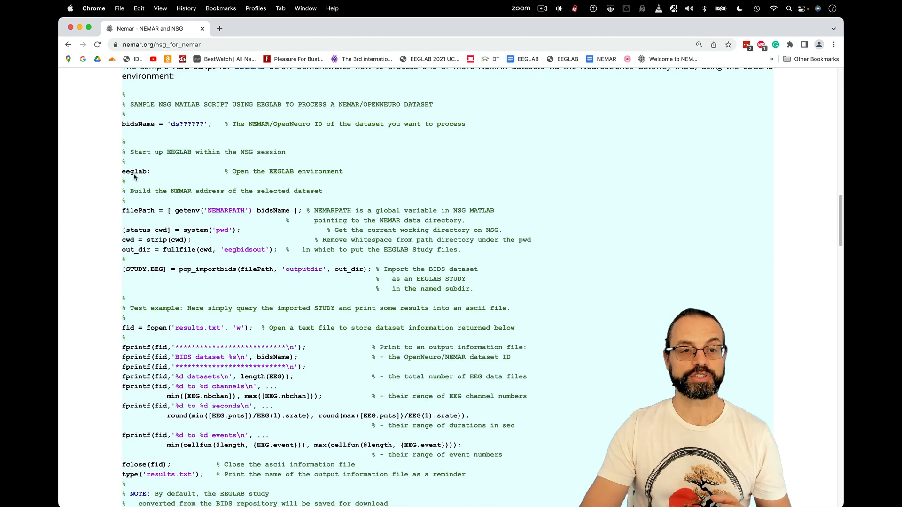
left_click_drag(131, 95, 211, 278)
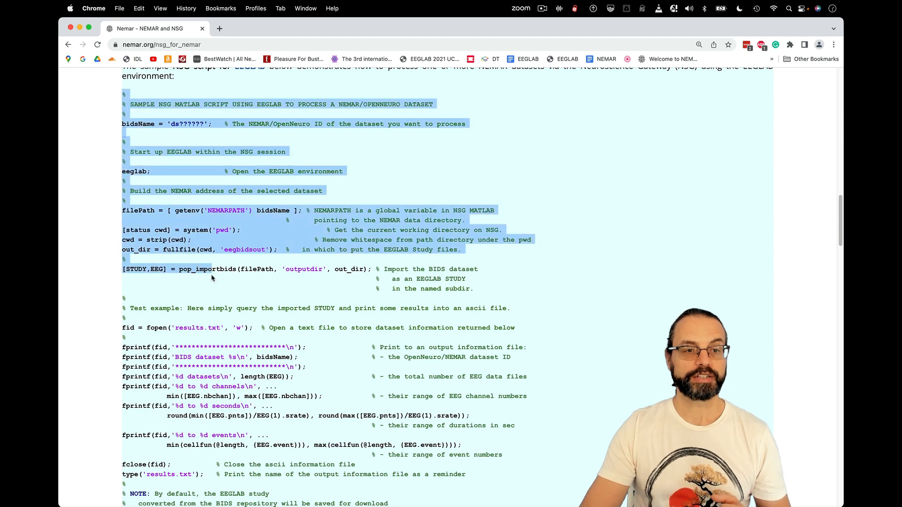
scroll("down", 3)
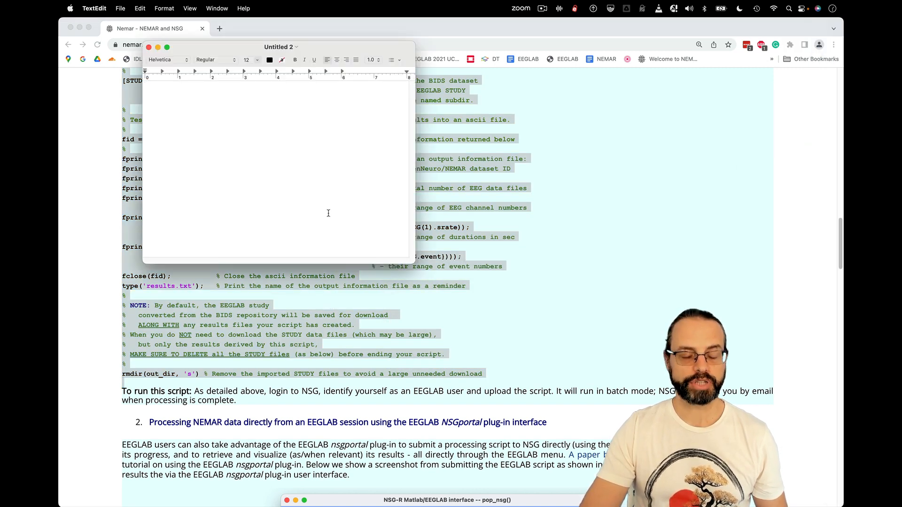
mouse_move(389, 247)
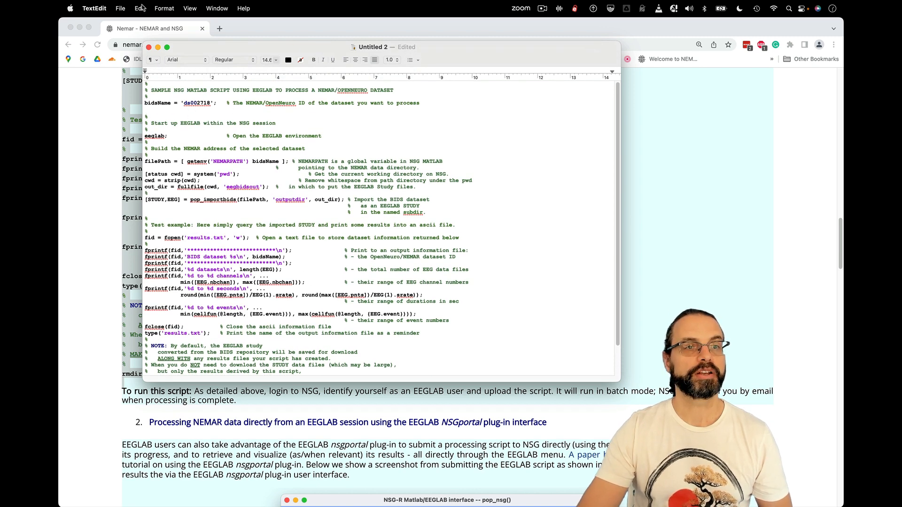
- Convert the TextEdit script document to plain text
left_click(164, 8)
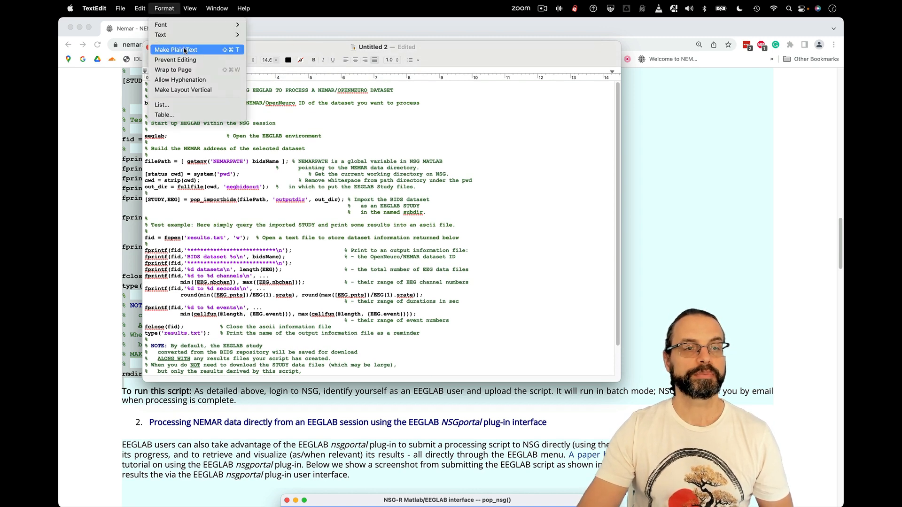
left_click(178, 50)
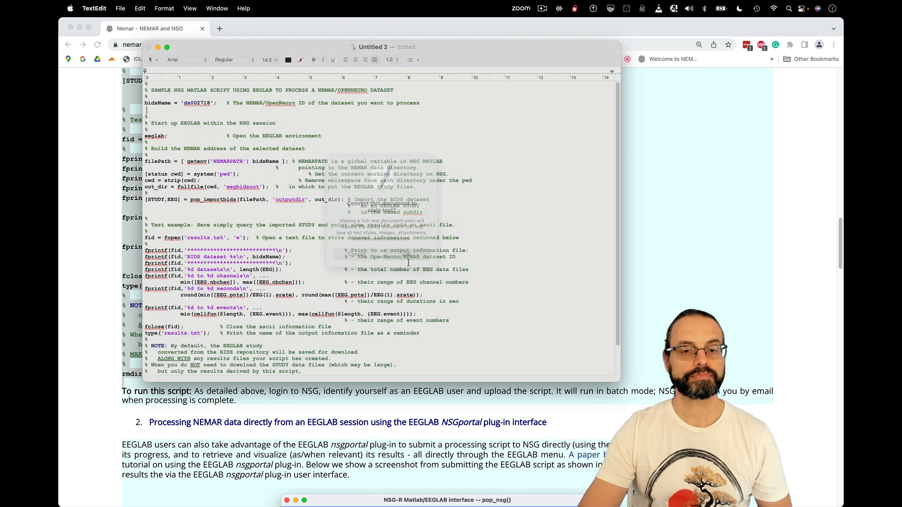
left_click(121, 8)
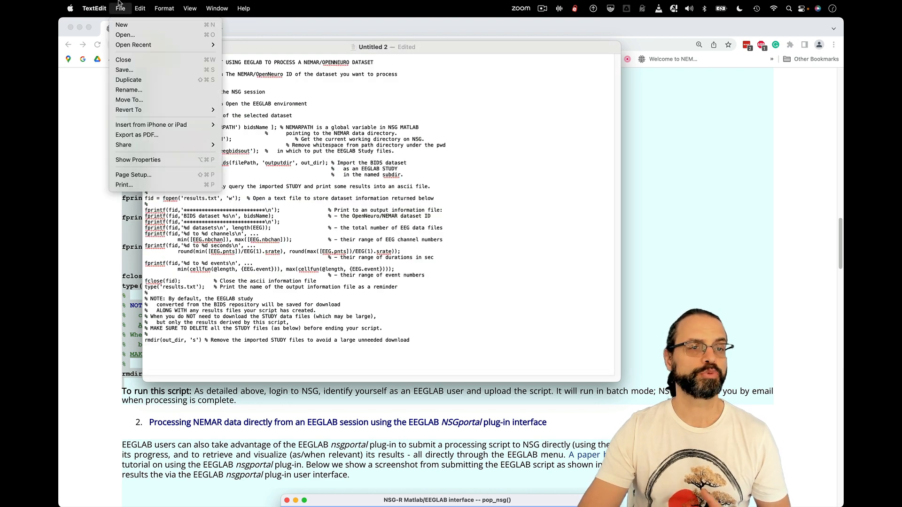
mouse_move(126, 69)
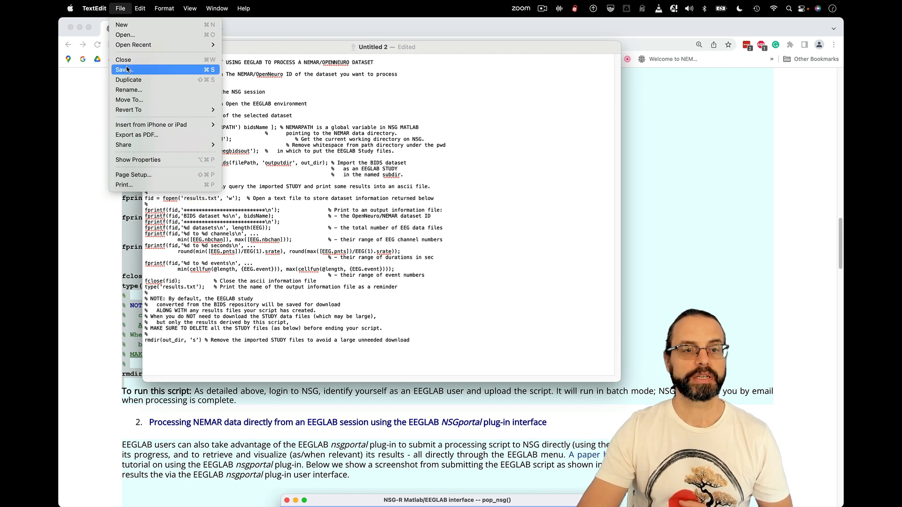
- Save the script as input.m in a new nsgdemo folder
left_click(123, 70)
type("nsgdemo")
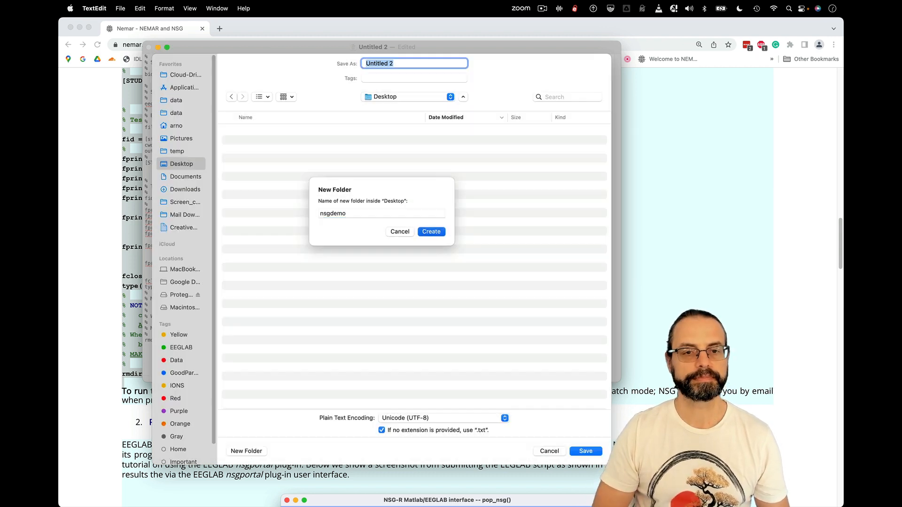
left_click(431, 231)
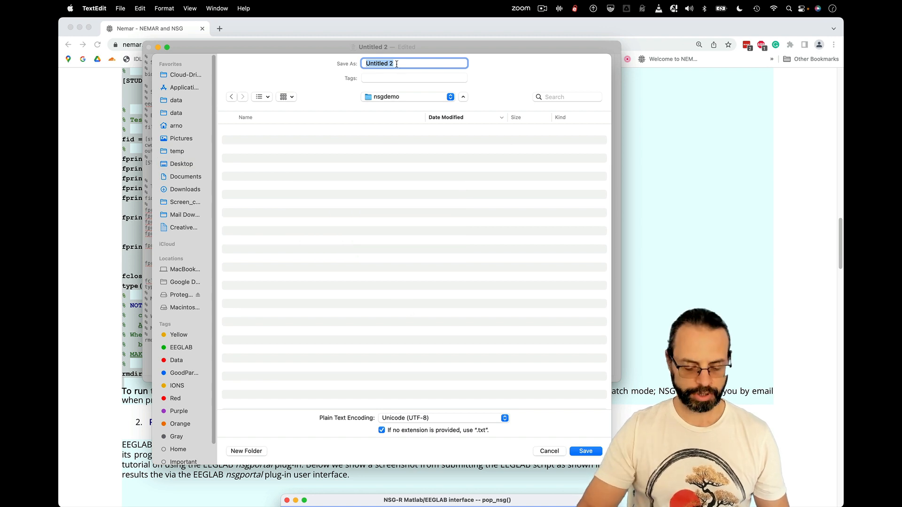
type("input.m")
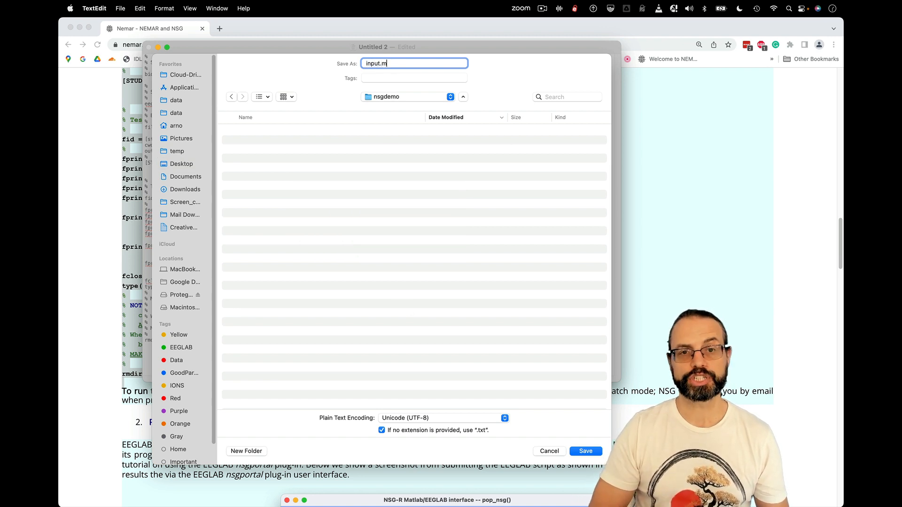
mouse_move(512, 303)
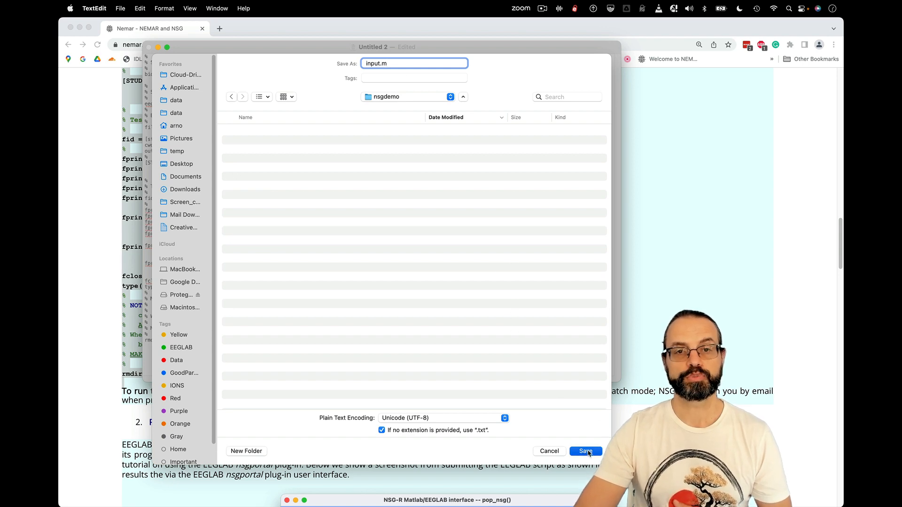
left_click(585, 451)
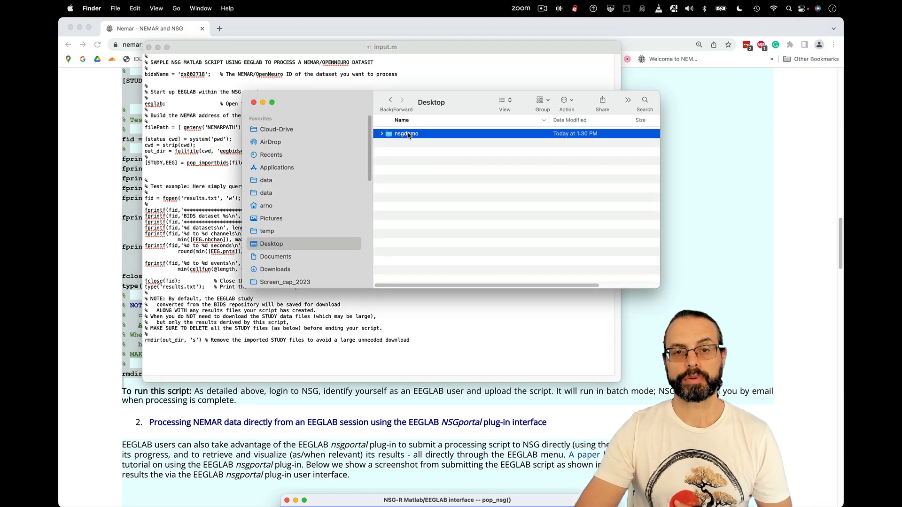
- Compress the nsgdemo folder on the Desktop into a zip archive
right_click(406, 133)
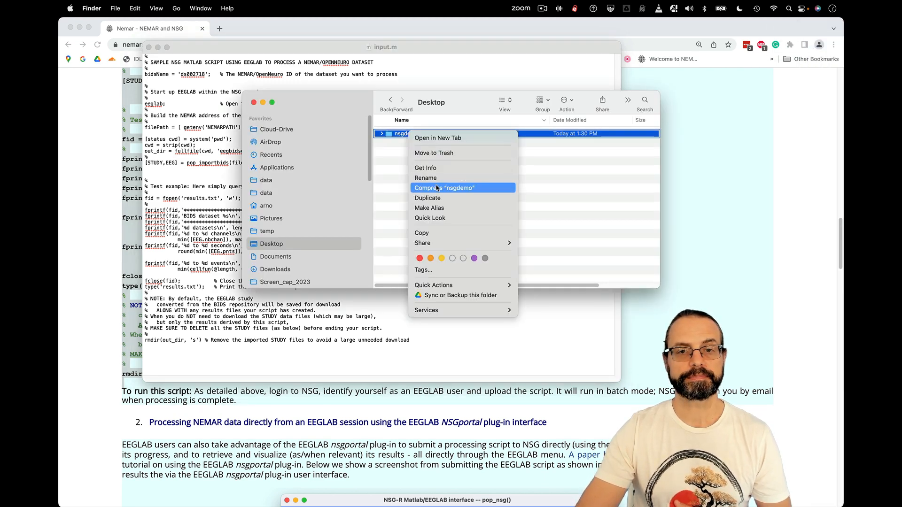
left_click(444, 187)
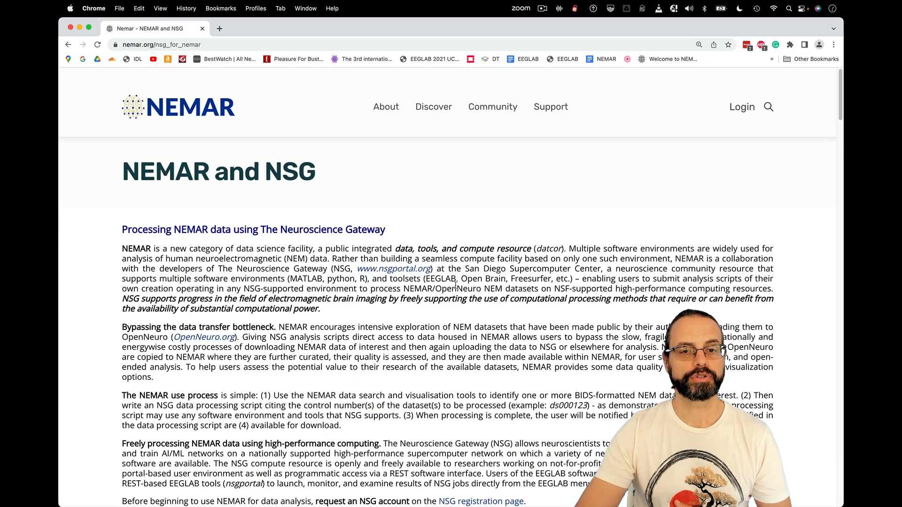
- Follow the nsgportal.org link and log in with the saved credentials
left_click(401, 269)
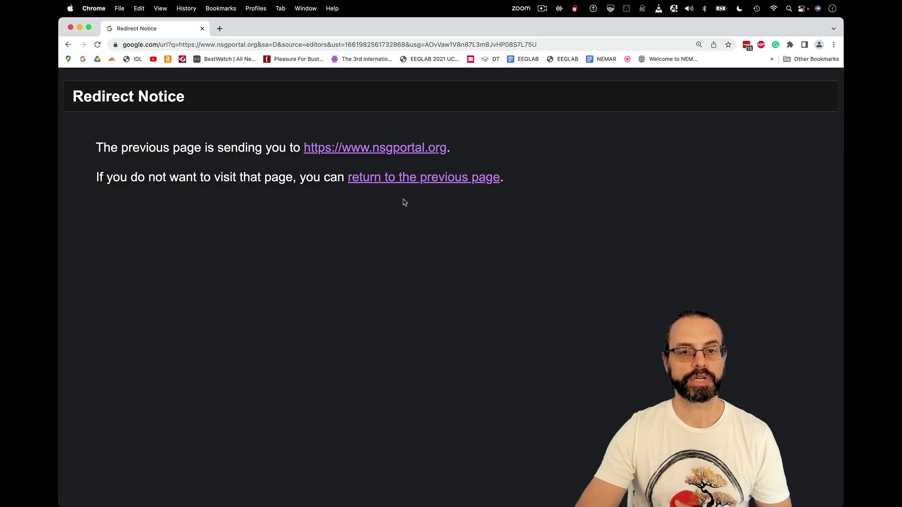
left_click(396, 148)
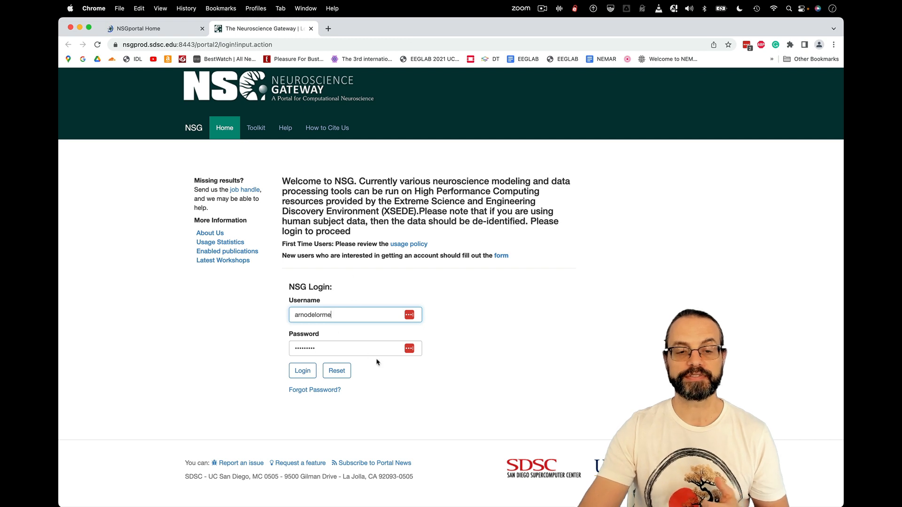
left_click(303, 370)
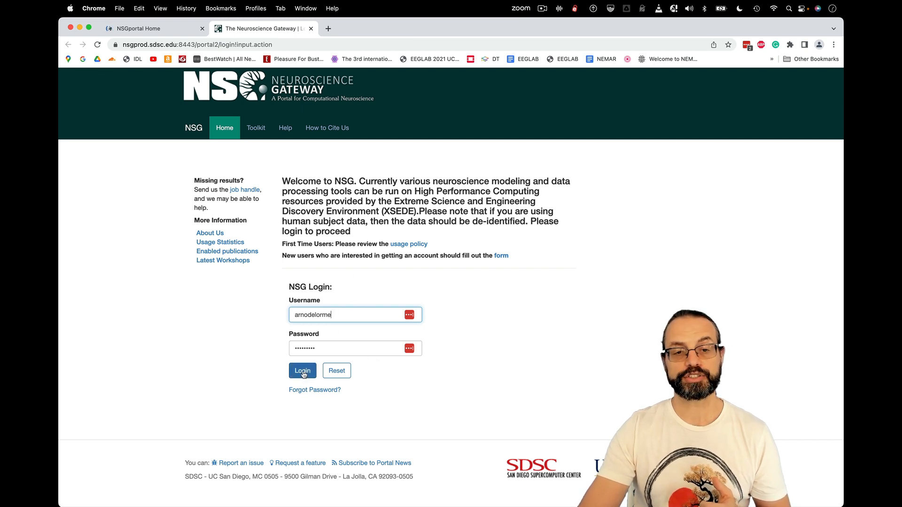
left_click(303, 371)
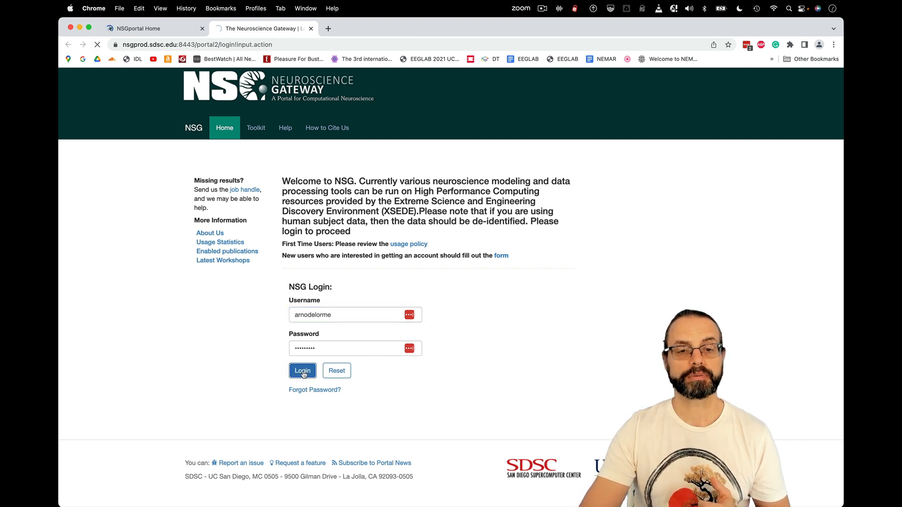
left_click(302, 370)
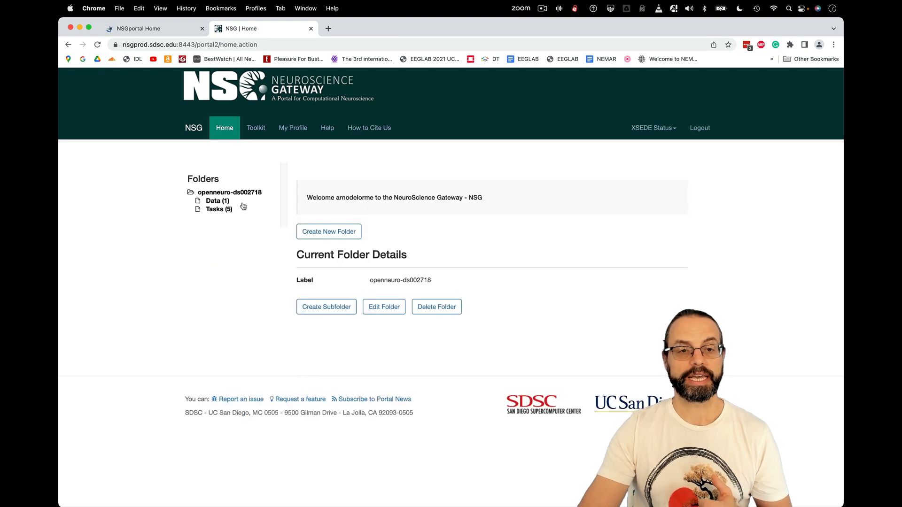
- Upload nsgdemo.zip to the openneuro-ds002718 folder's data list
left_click(217, 200)
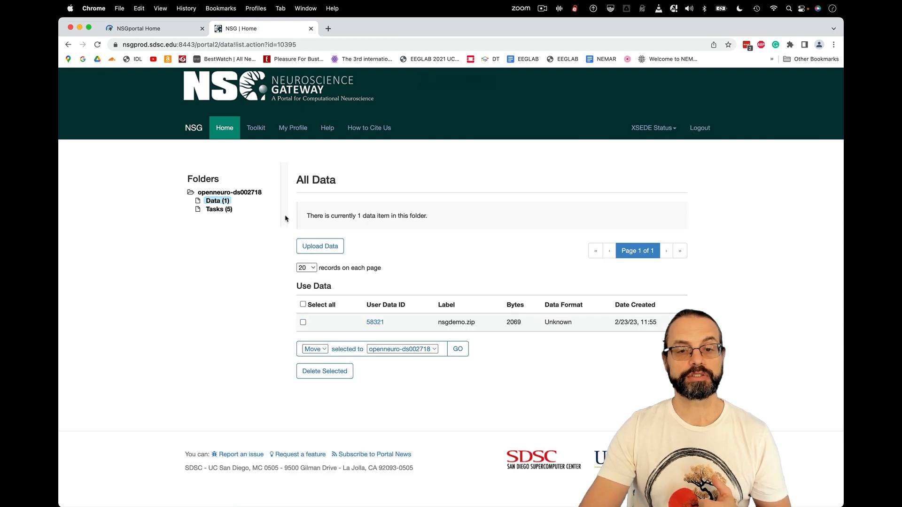
left_click(320, 246)
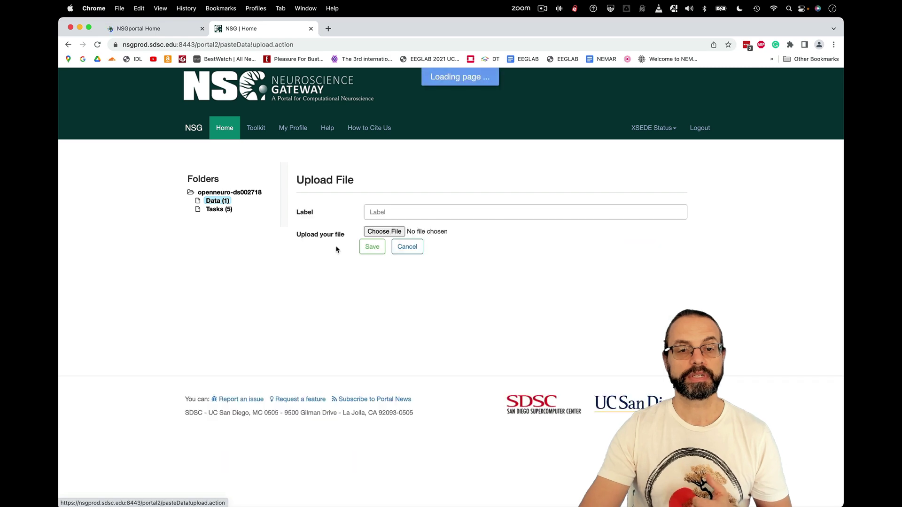
left_click(384, 232)
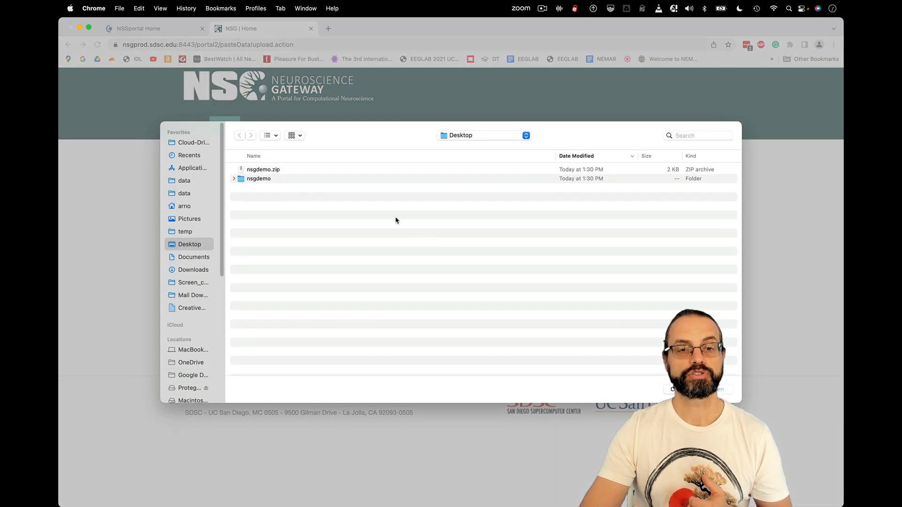
left_click(263, 169)
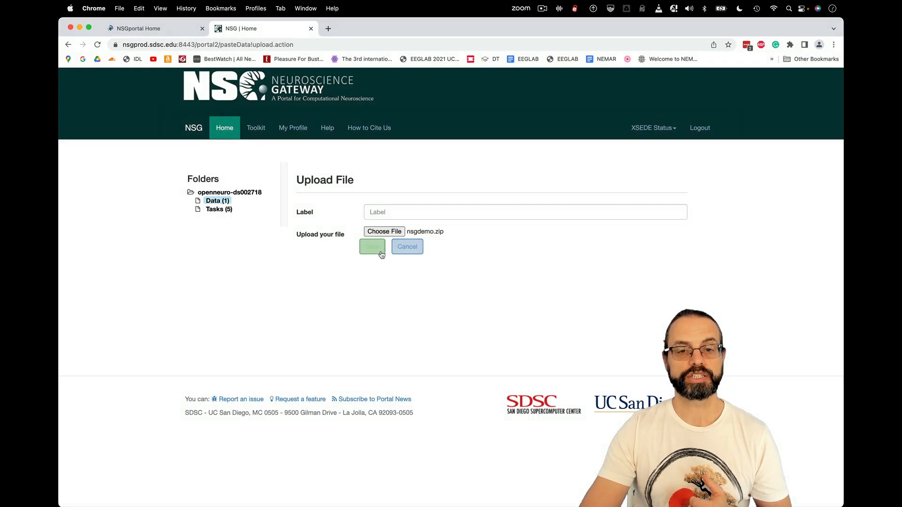
left_click(372, 247)
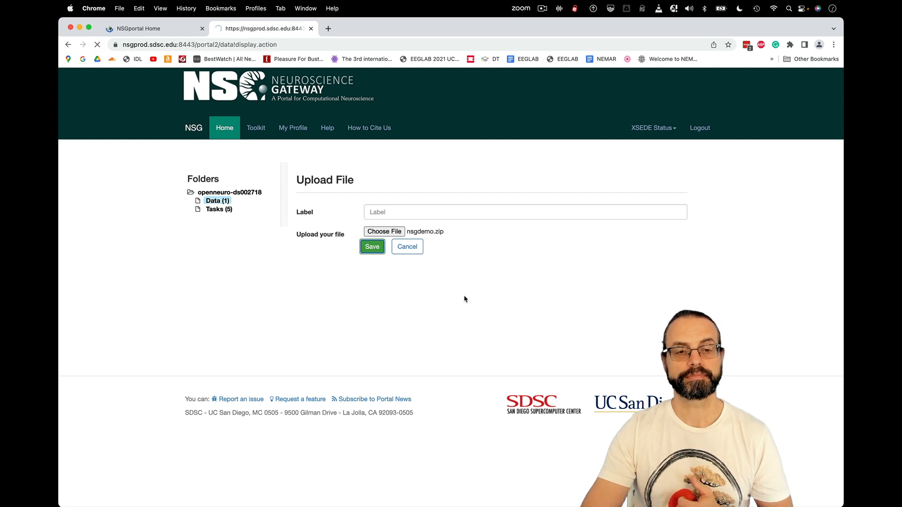
left_click(372, 247)
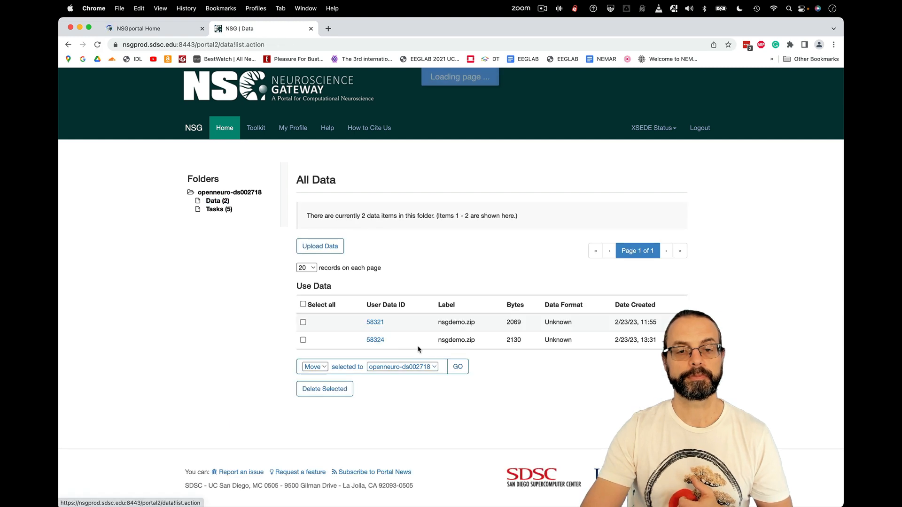
double_click(457, 339)
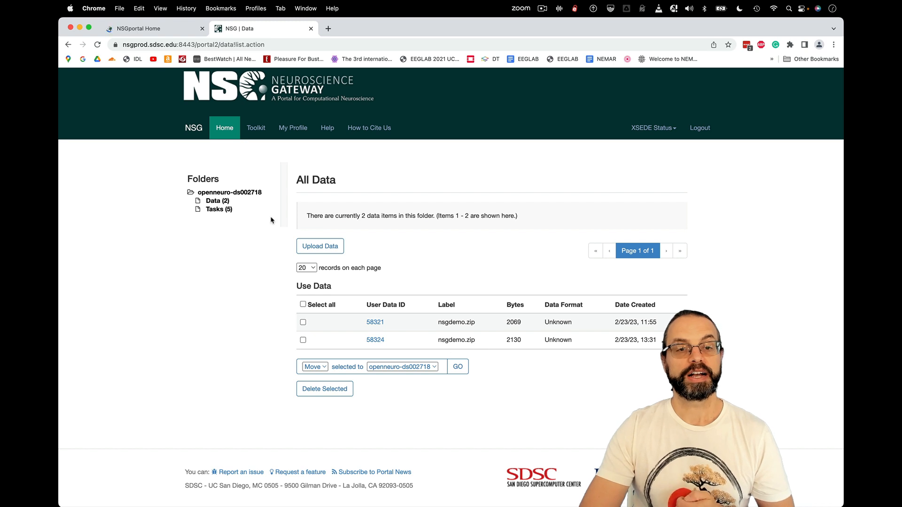
mouse_move(218, 211)
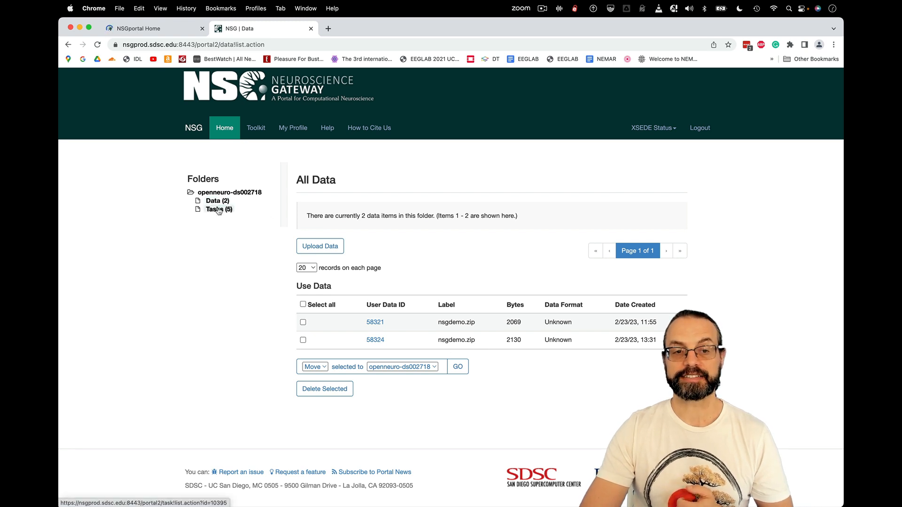
left_click(219, 209)
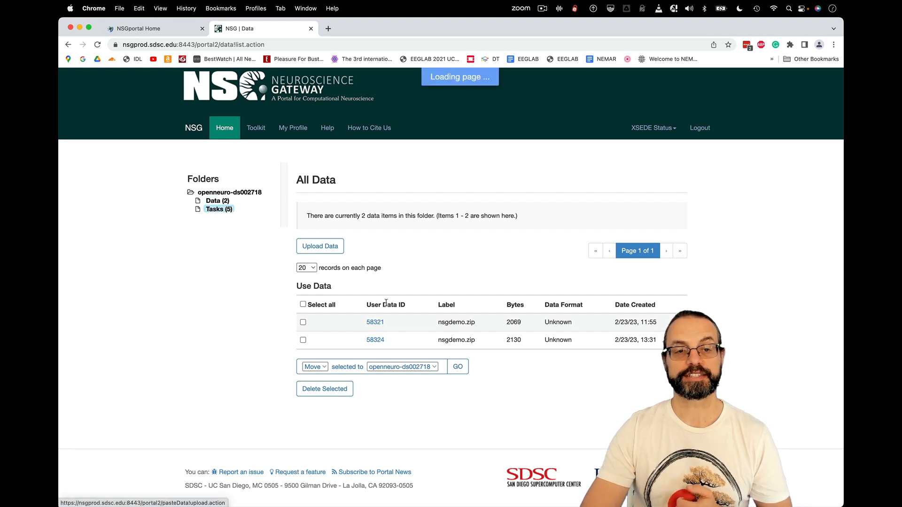
- Create a task described 'ds002718 demo' with the newer nsgdemo.zip (2130 bytes) as input
left_click(218, 209)
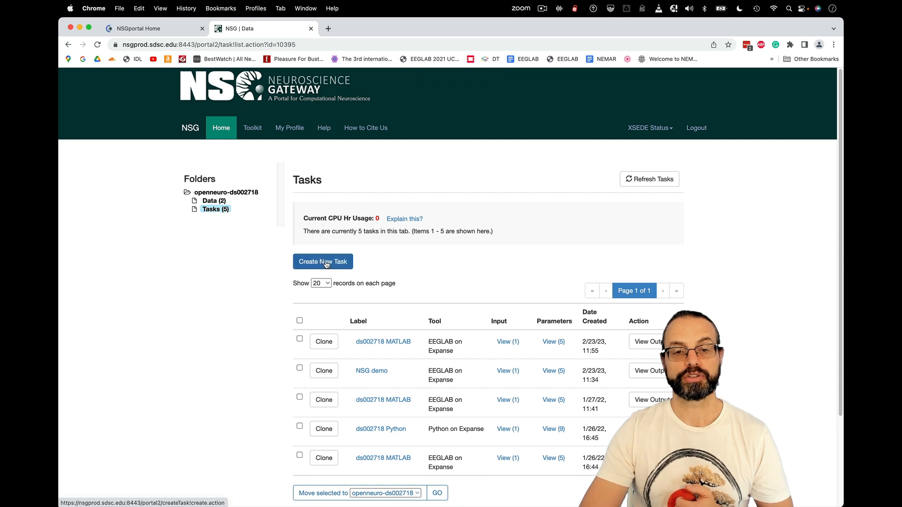
left_click(322, 262)
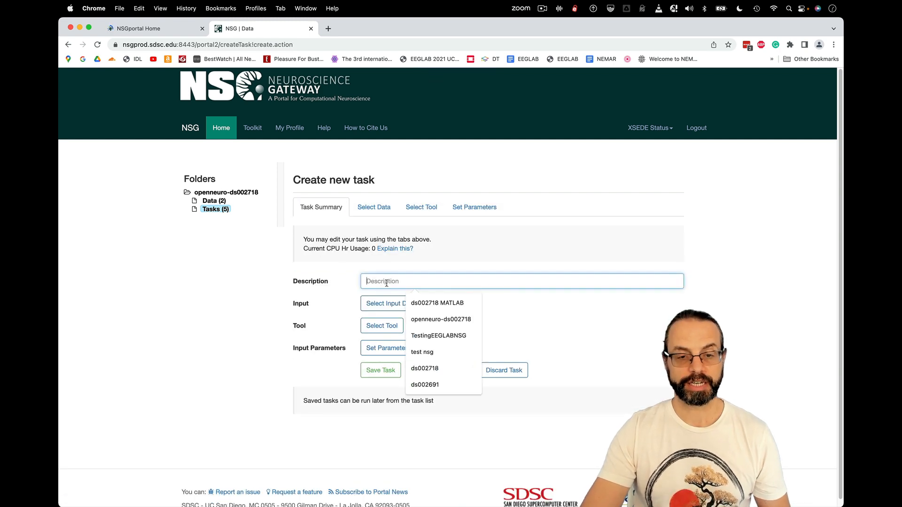
type("ds002718 demo")
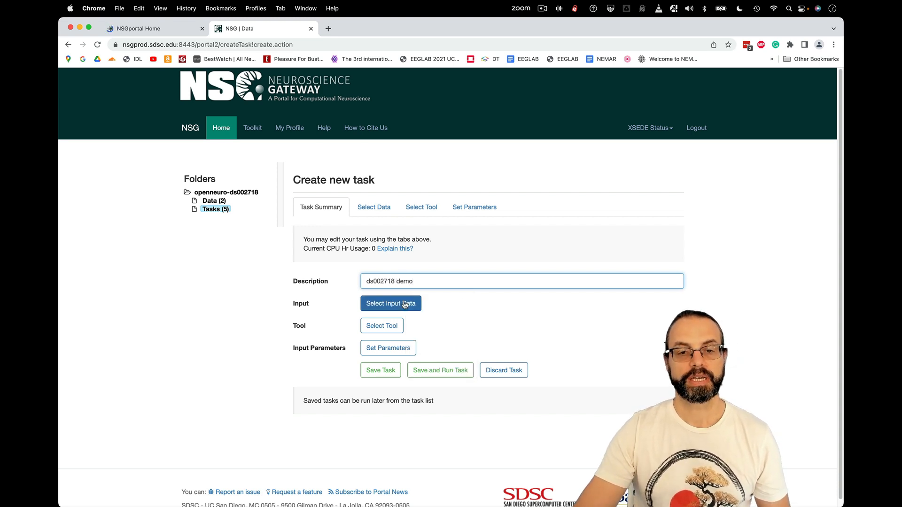
left_click(391, 303)
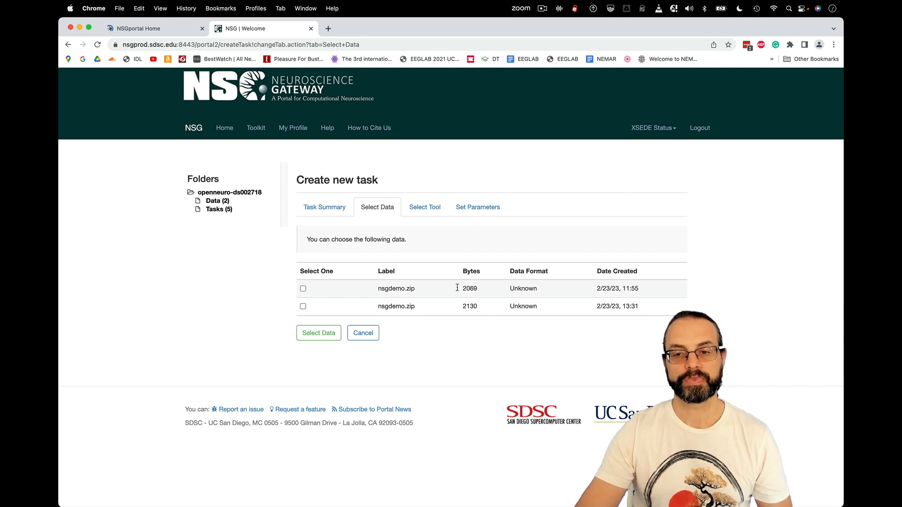
left_click(303, 306)
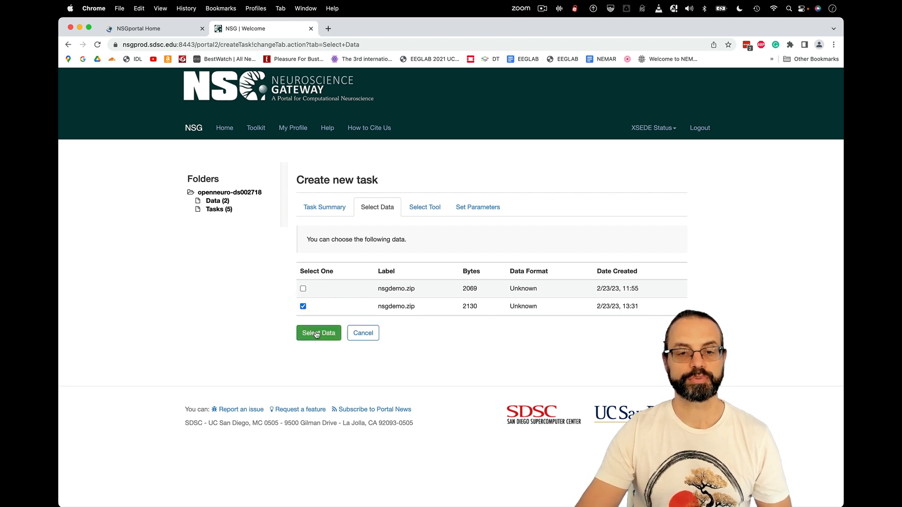
left_click(319, 332)
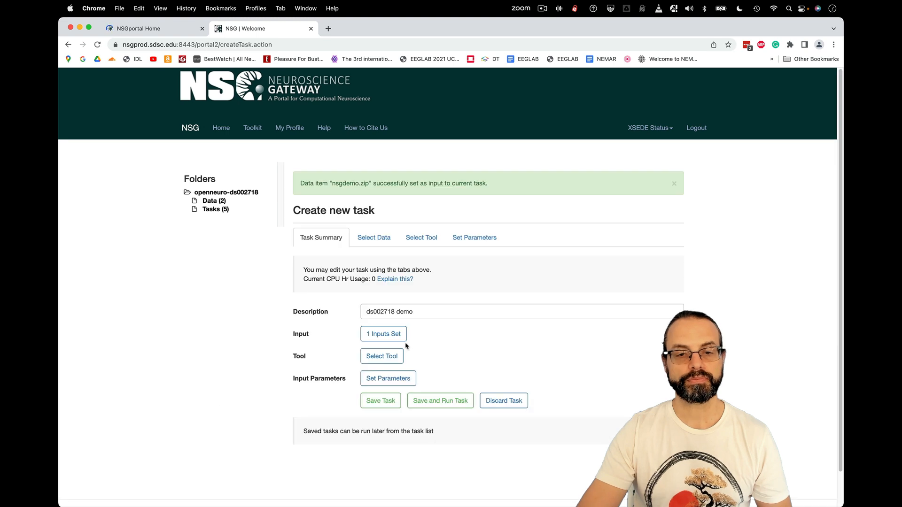
- Choose EEGLAB on Expanse from the tool list for the task
left_click(381, 356)
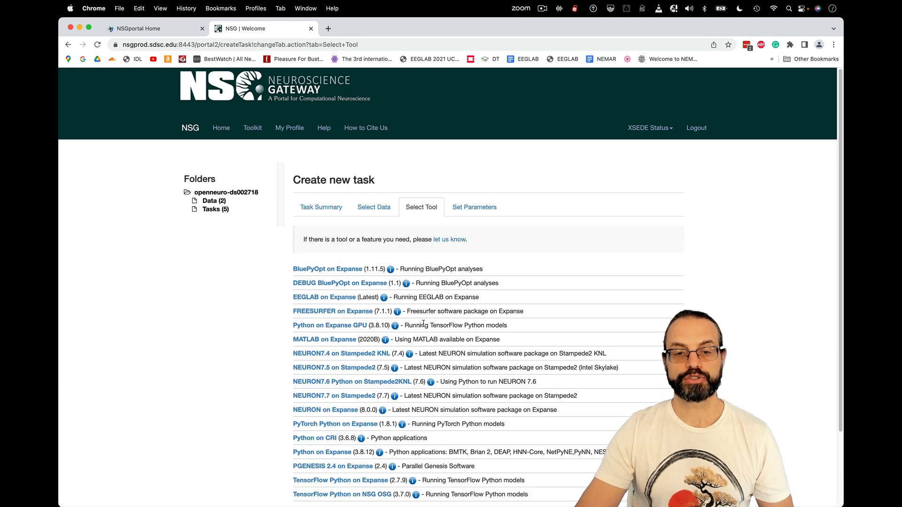
scroll("down", 3)
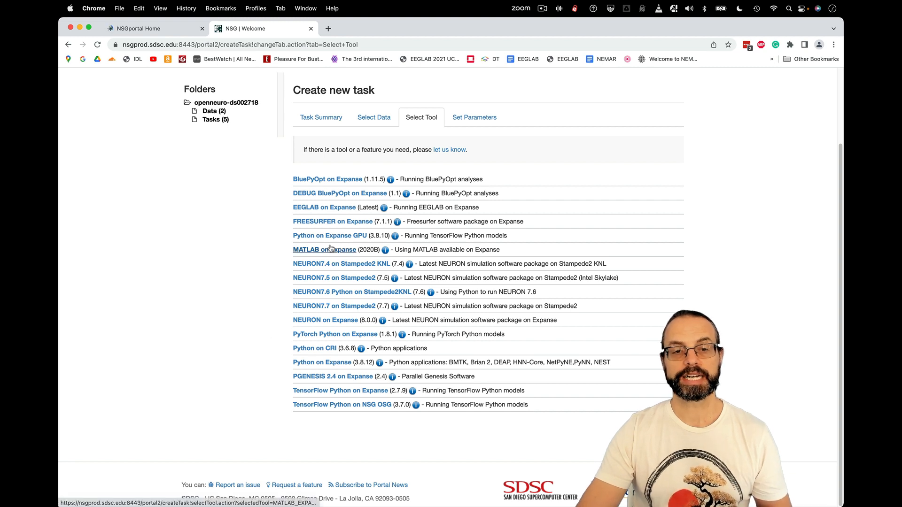
mouse_move(322, 263)
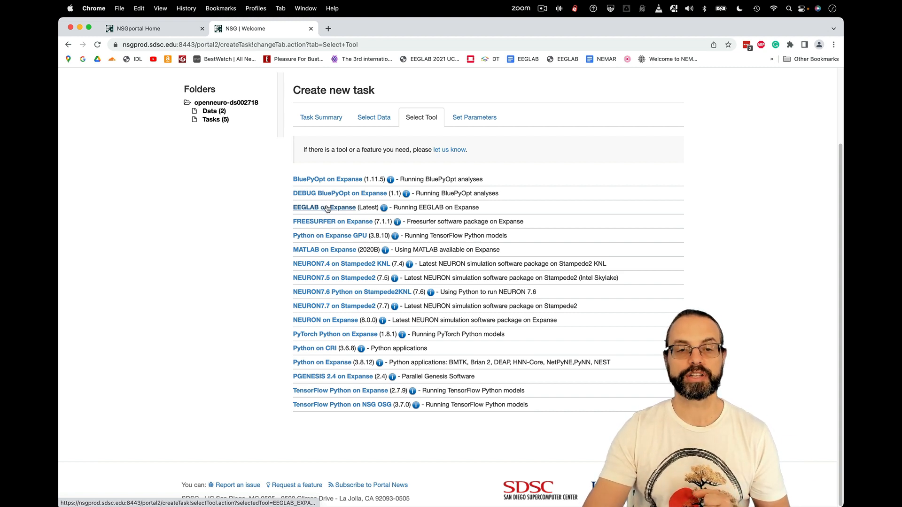
left_click(324, 207)
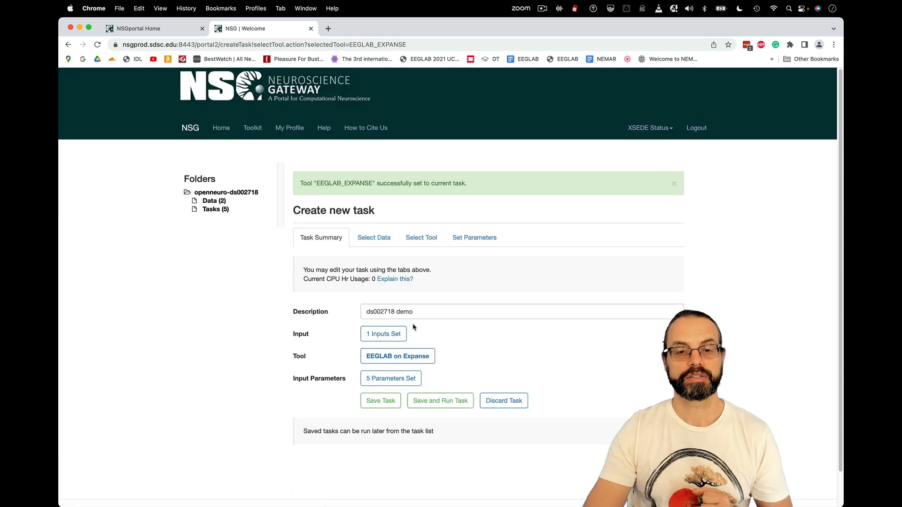
- Set Maximum Hours to Run to 0.5 and save the task parameters
left_click(390, 378)
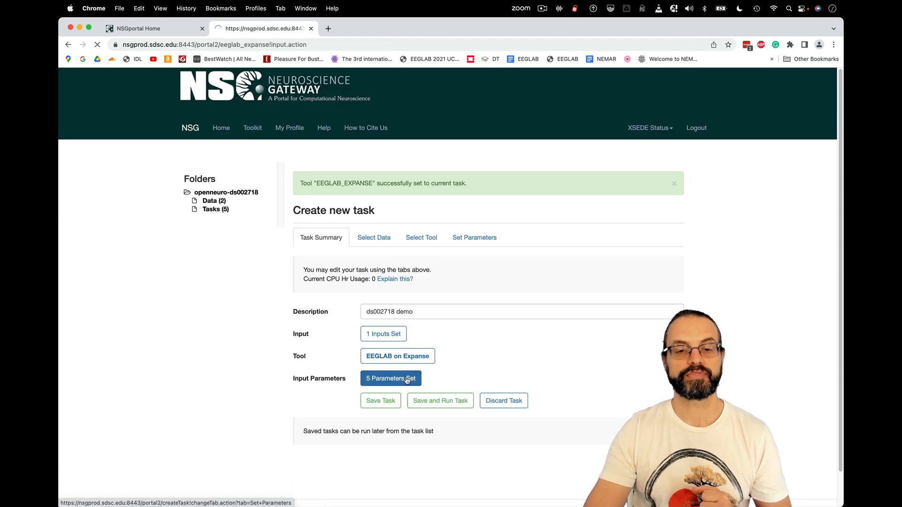
left_click(390, 378)
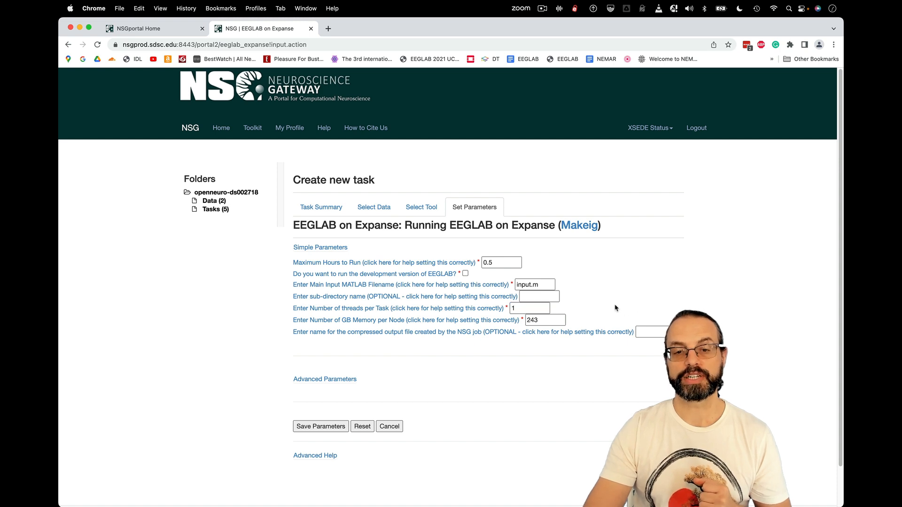
left_click(501, 262)
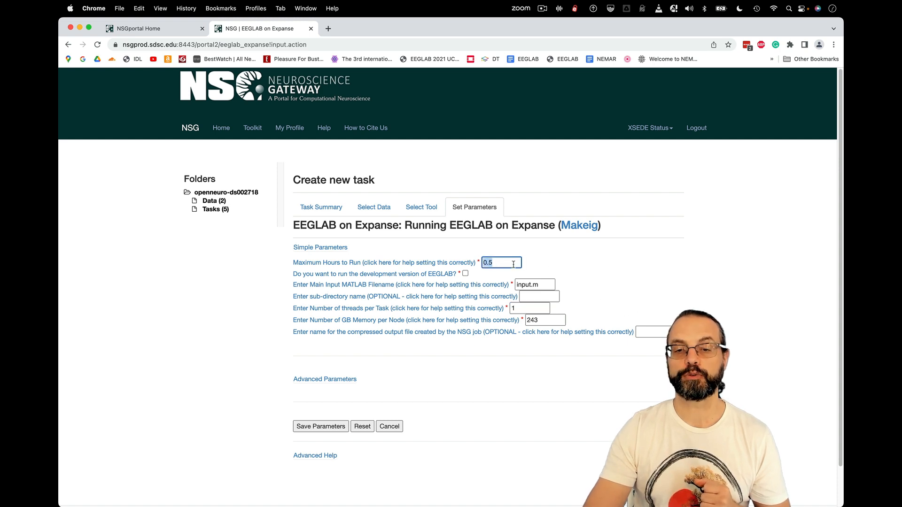
type("48")
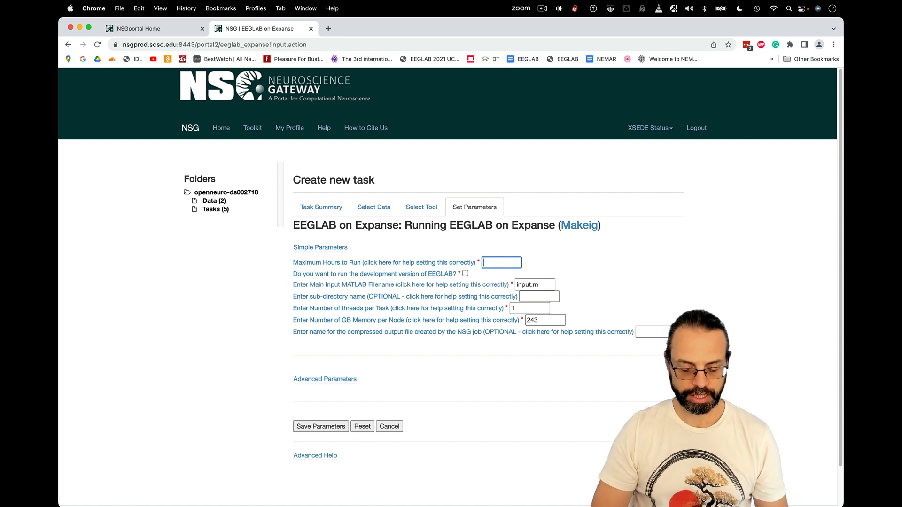
type("0.5")
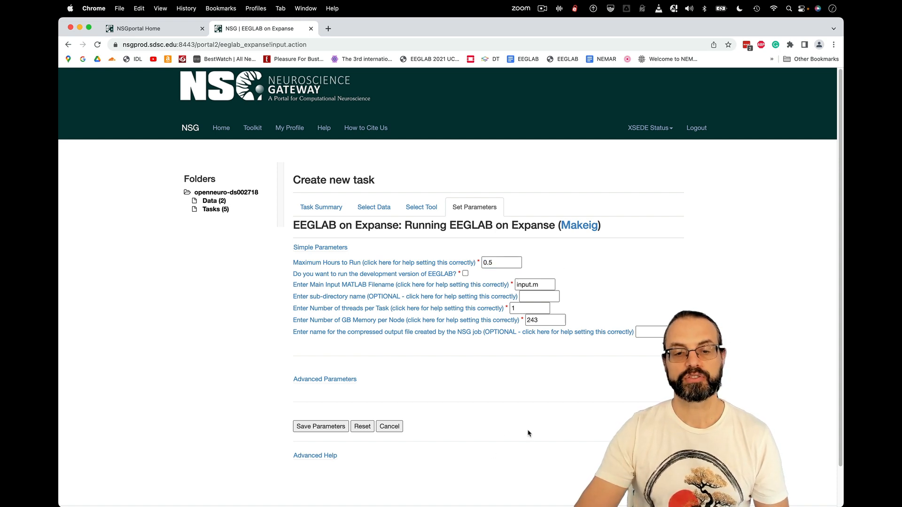
left_click(321, 426)
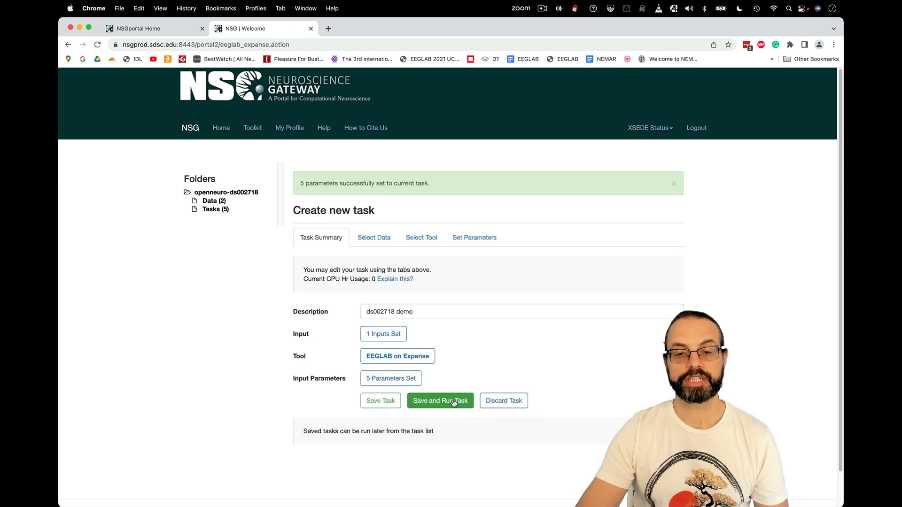
- Run the ds002718 demo task, confirm the warning, and view its QUEUE status
left_click(440, 401)
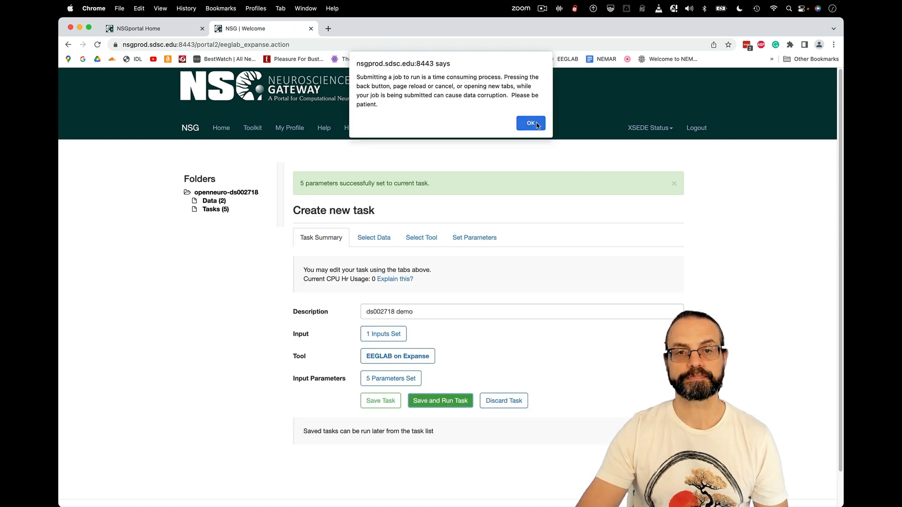
left_click(530, 123)
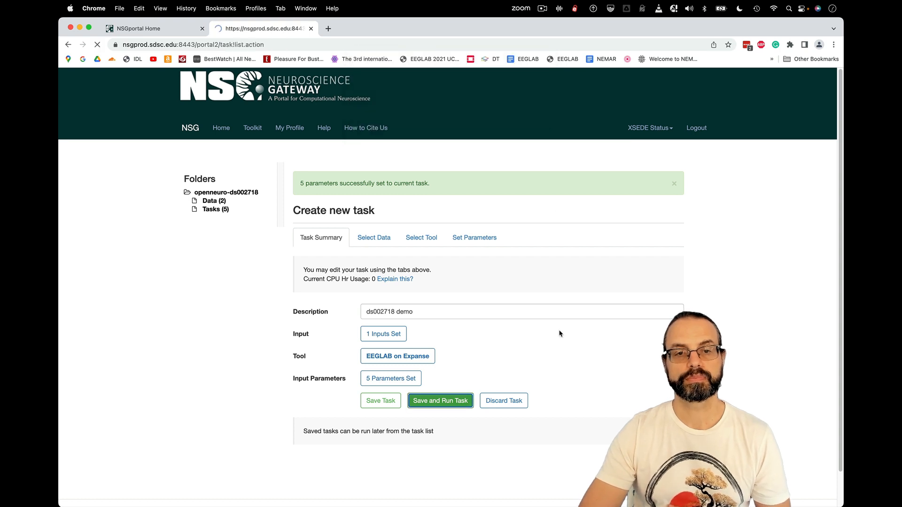
left_click(440, 400)
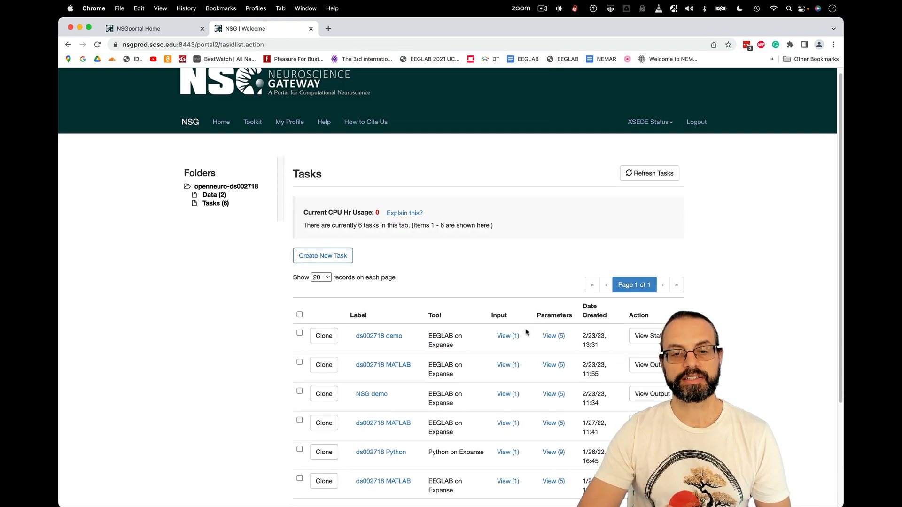
scroll("down", 3)
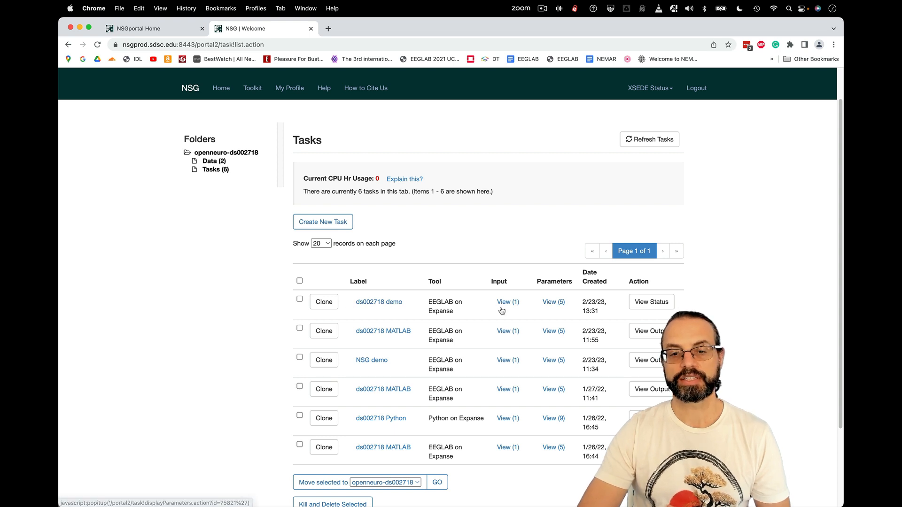
left_click(378, 302)
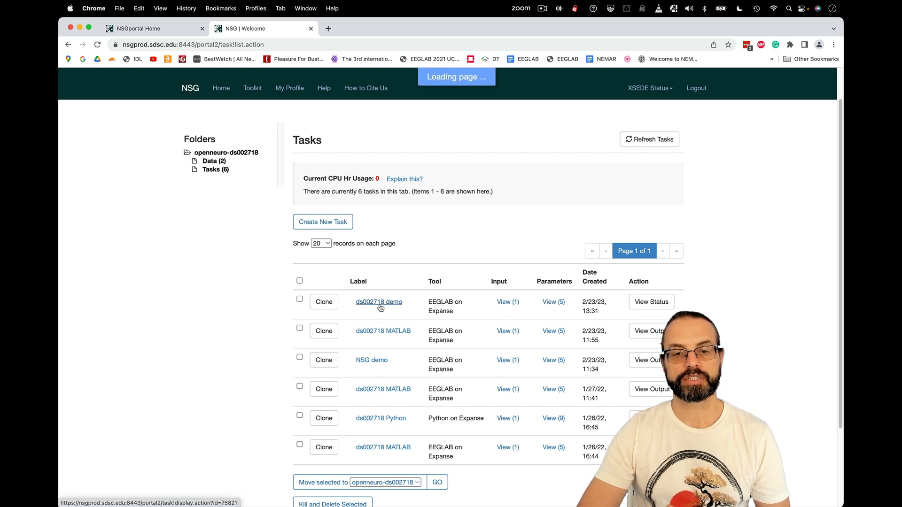
left_click(378, 302)
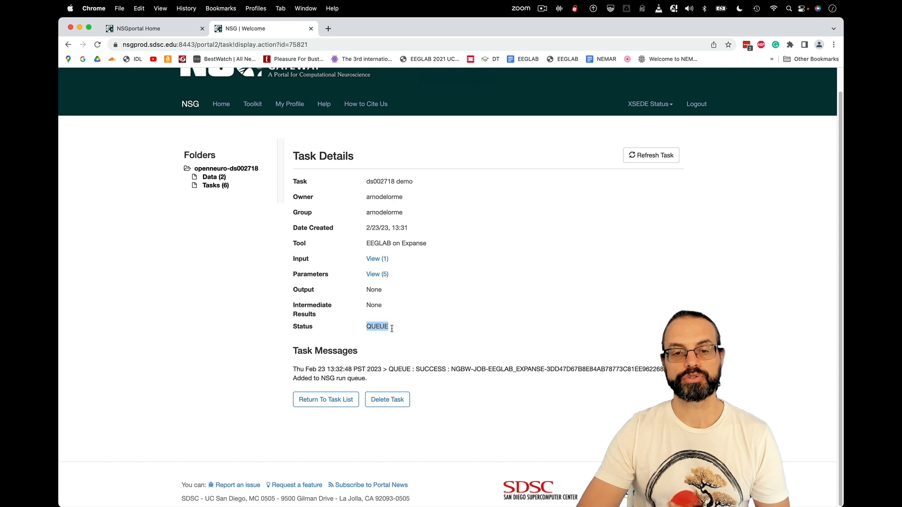
mouse_move(469, 330)
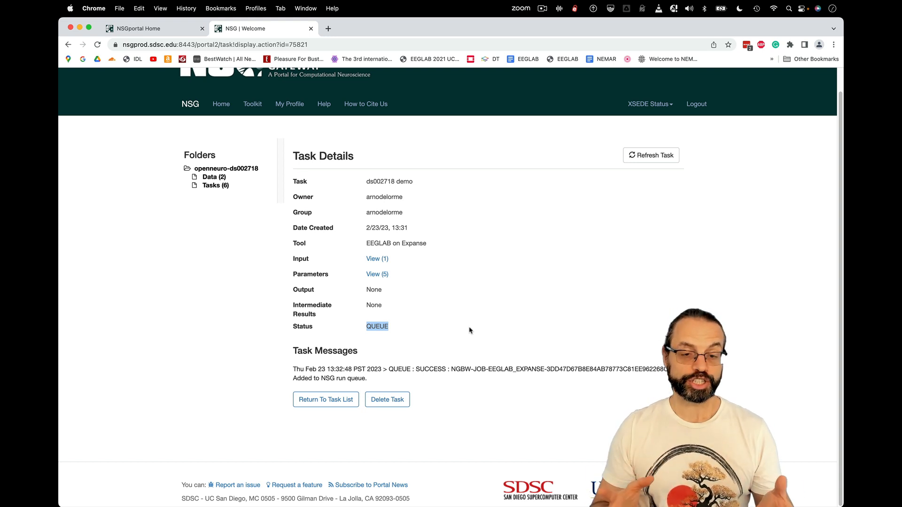
mouse_move(327, 394)
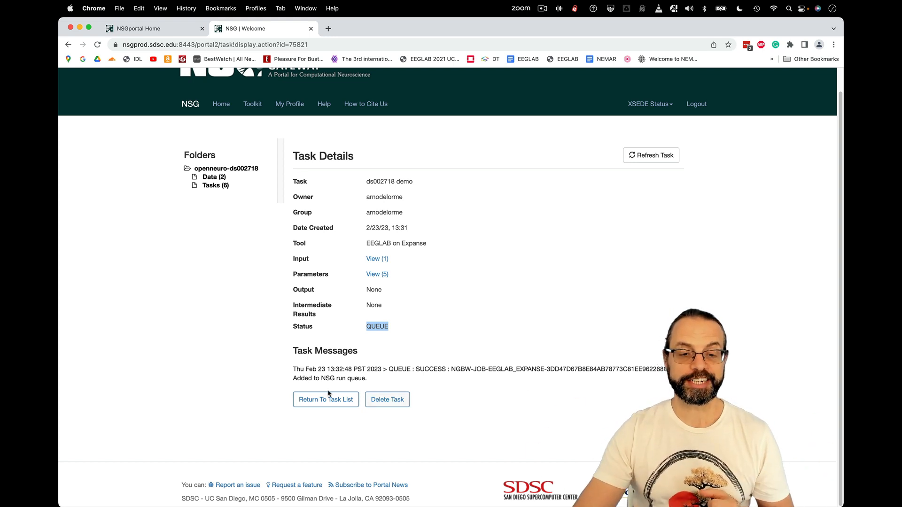
- From the task list, open the completed ds002718 MATLAB task's two output files
left_click(325, 399)
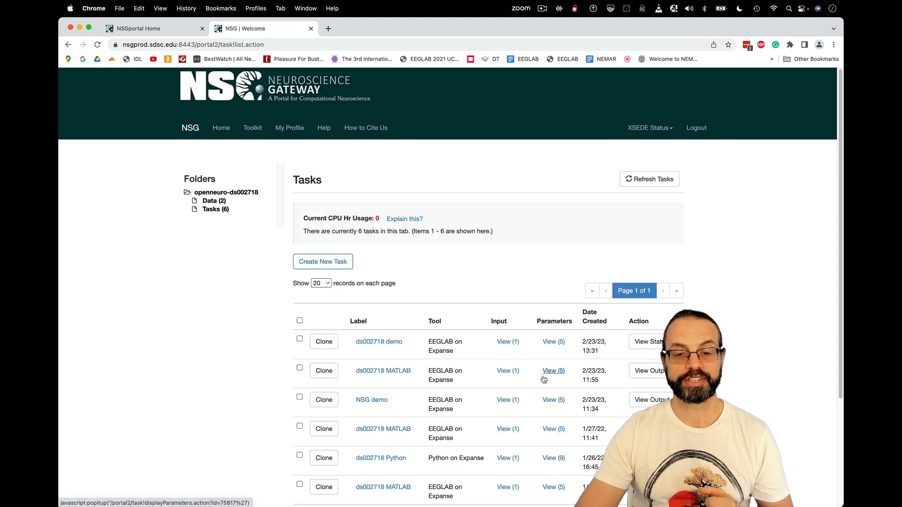
scroll("down", 3)
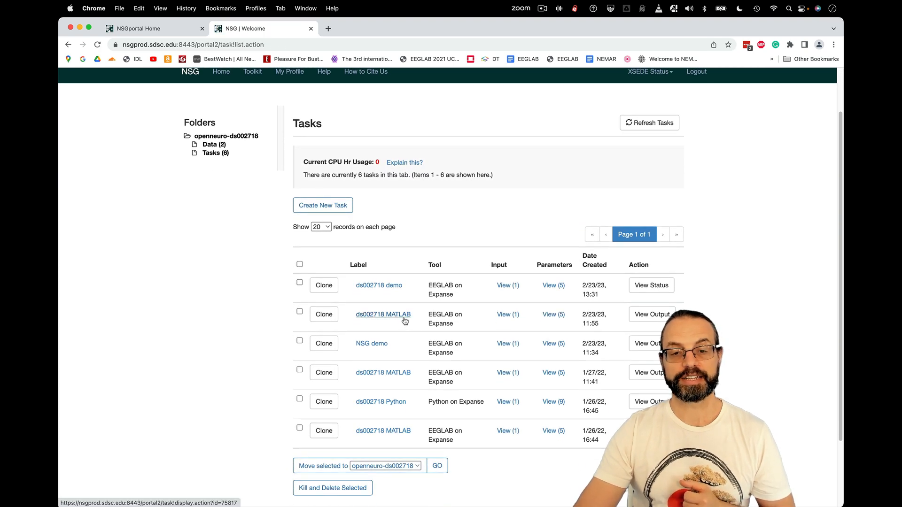
left_click(382, 314)
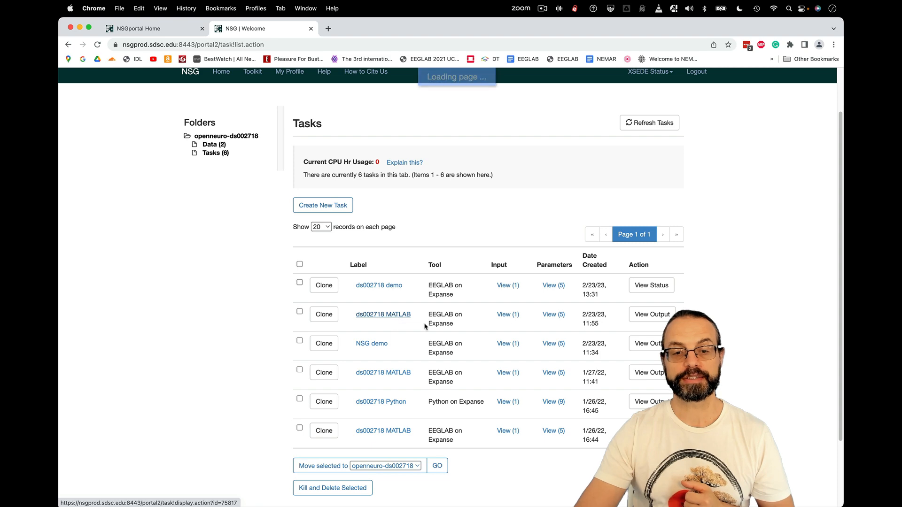
left_click(383, 314)
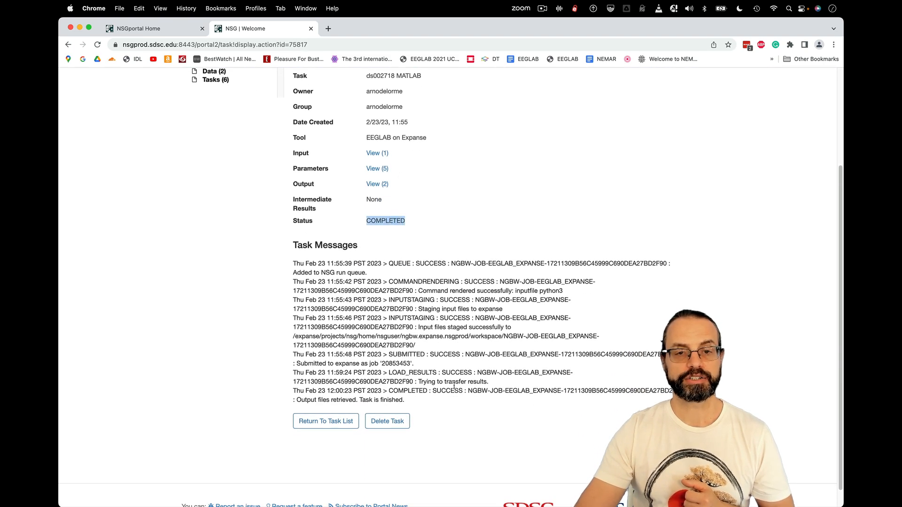
scroll("down", 3)
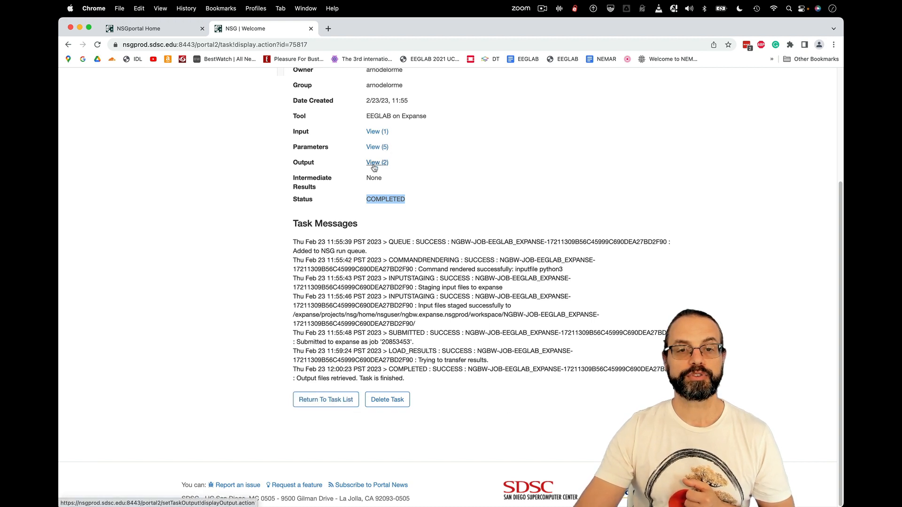
left_click(376, 162)
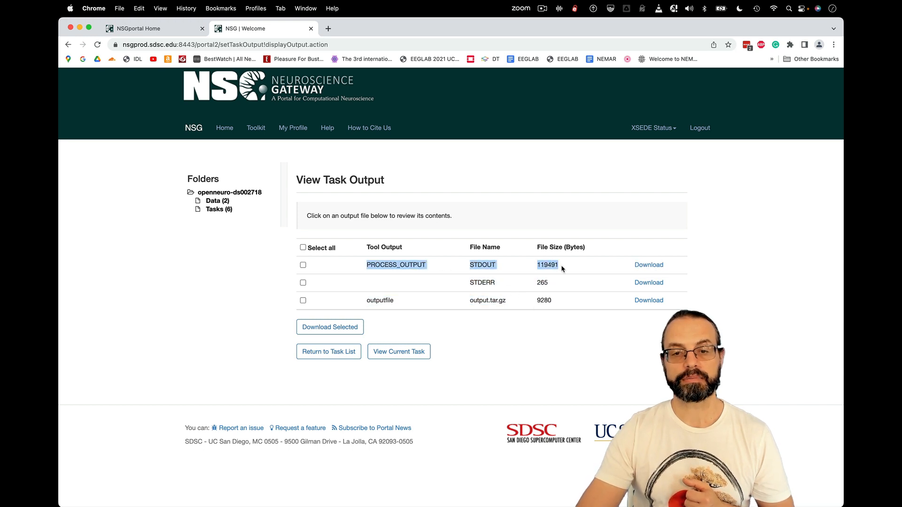
- Download STDOUT and read its summary in TextEdit: 18 datasets, 74 channels
left_click(648, 264)
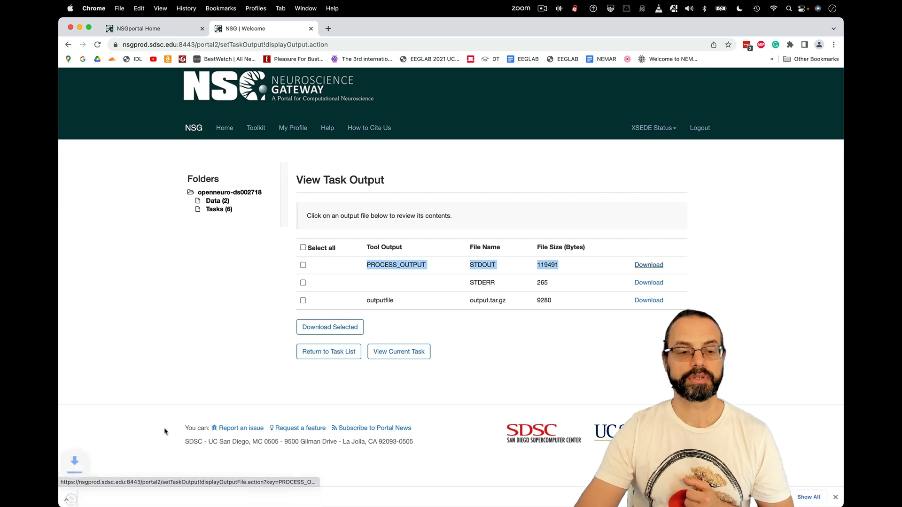
left_click(483, 264)
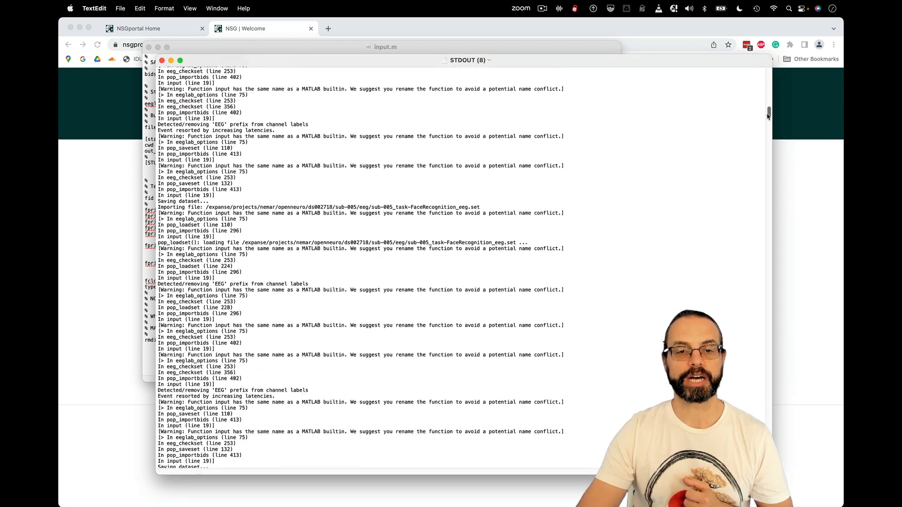
scroll("down", 3)
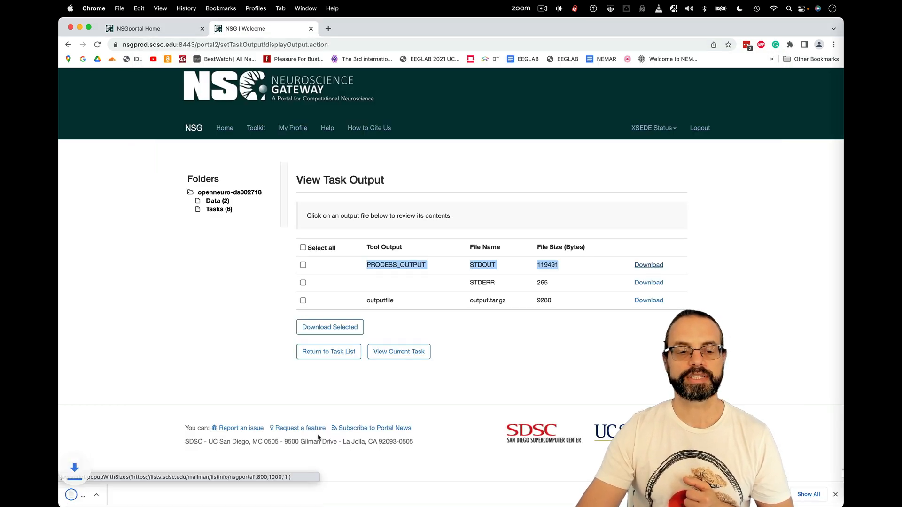
left_click(482, 264)
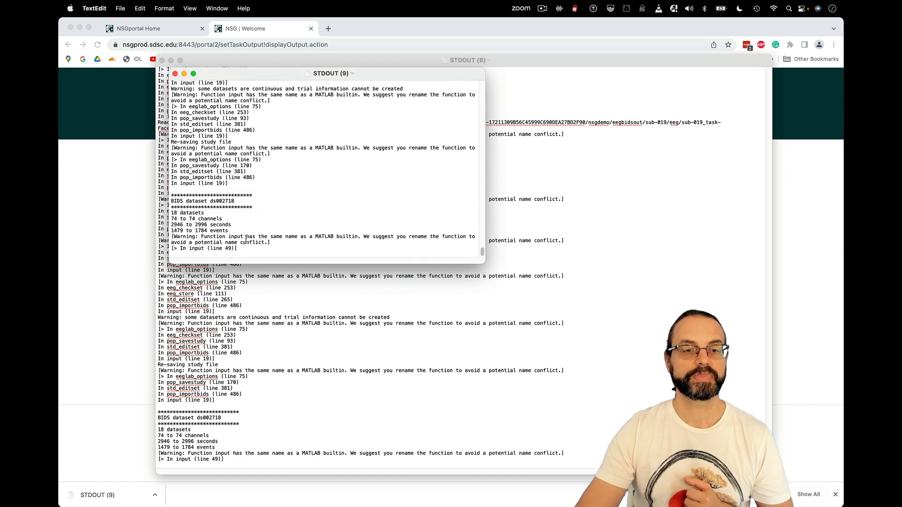
left_click_drag(169, 212, 240, 231)
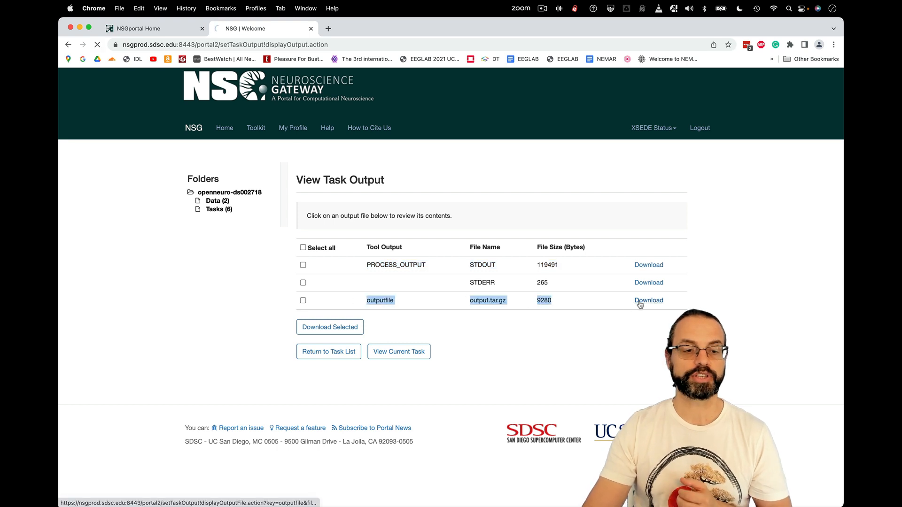
- Download output.tar.gz and open nsgdemo/results.txt showing 18 datasets, 74 channels, 1479–1784 events
left_click(648, 301)
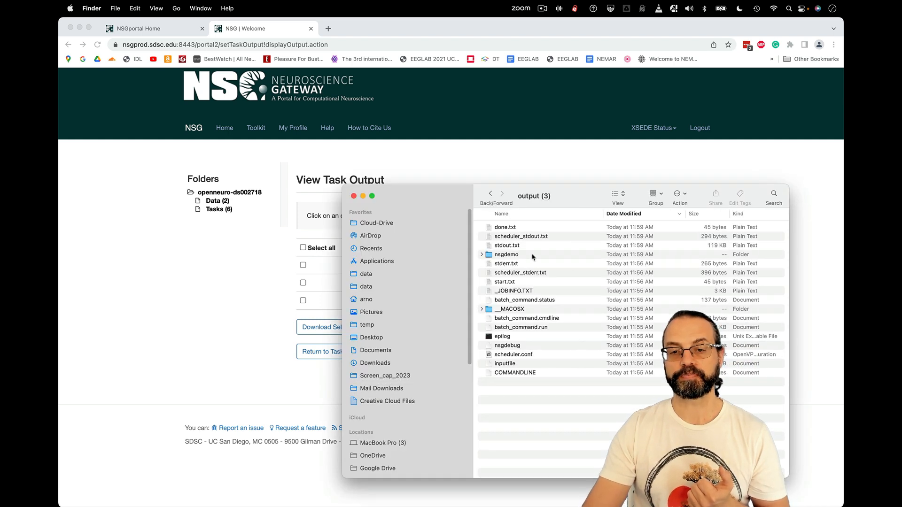
left_click(506, 254)
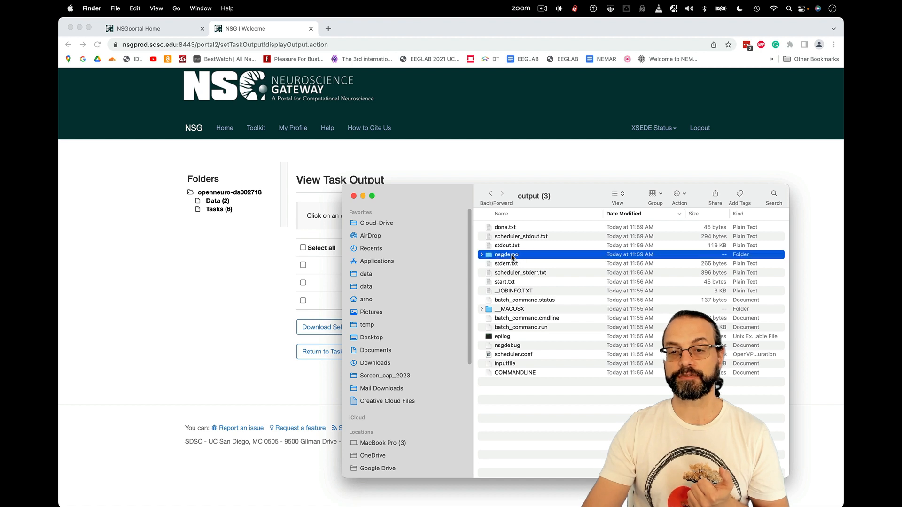
double_click(506, 254)
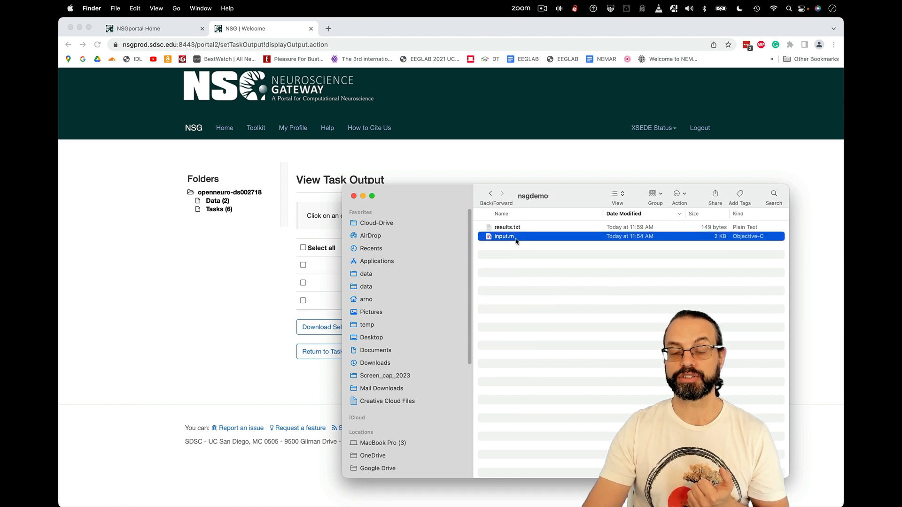
left_click(507, 227)
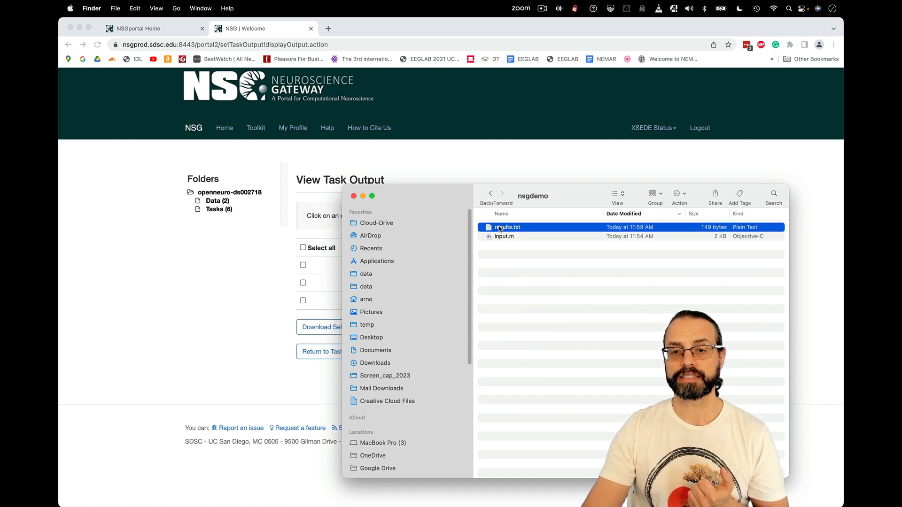
double_click(507, 227)
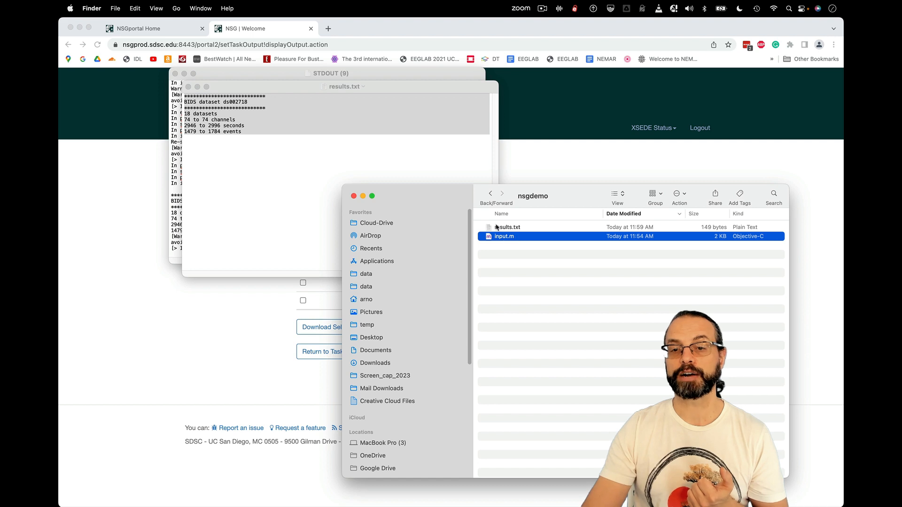
mouse_move(524, 253)
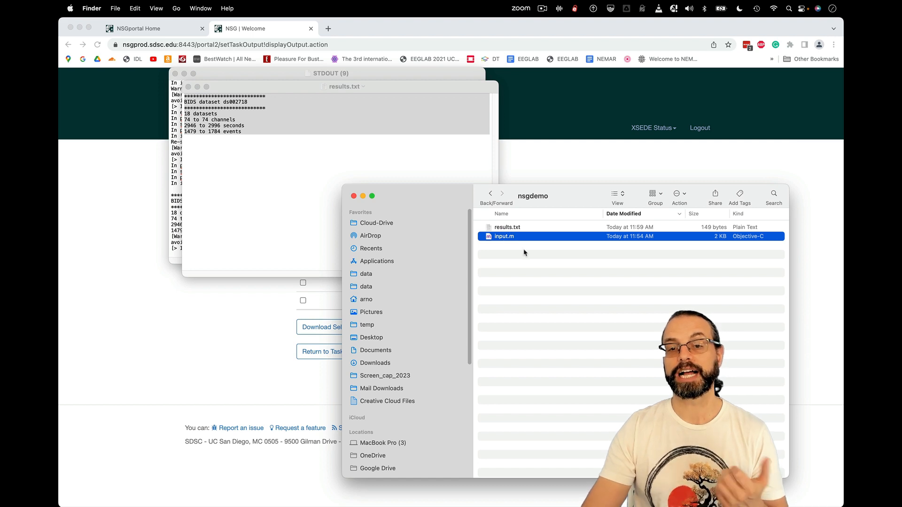